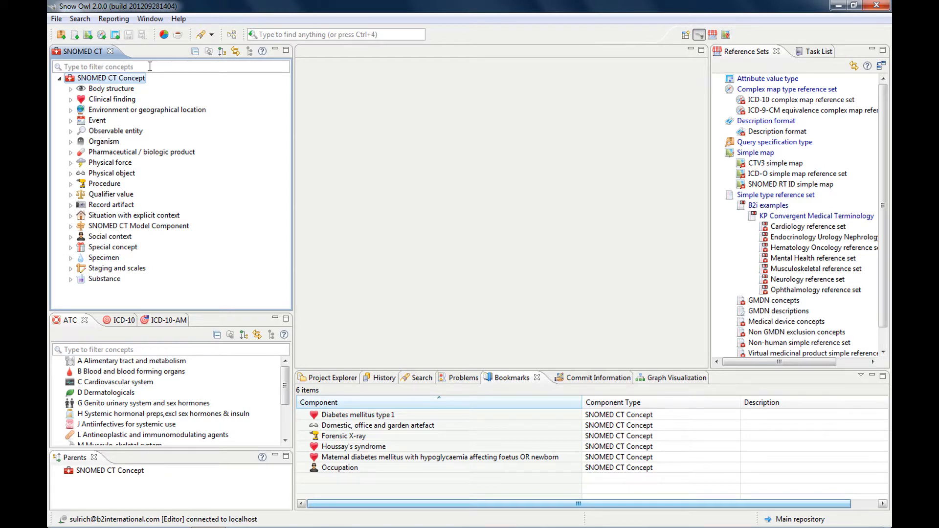
{"action": "mouse_move", "coordinate": [115, 343]}
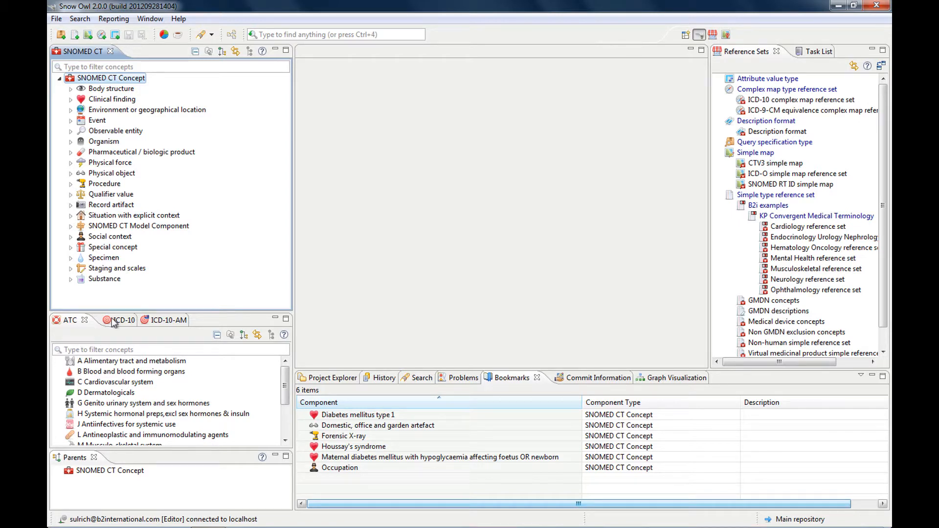
- Show the ICD-10 tree in the lower-left view and open the Search dialog
{"action": "left_click", "coordinate": [117, 320]}
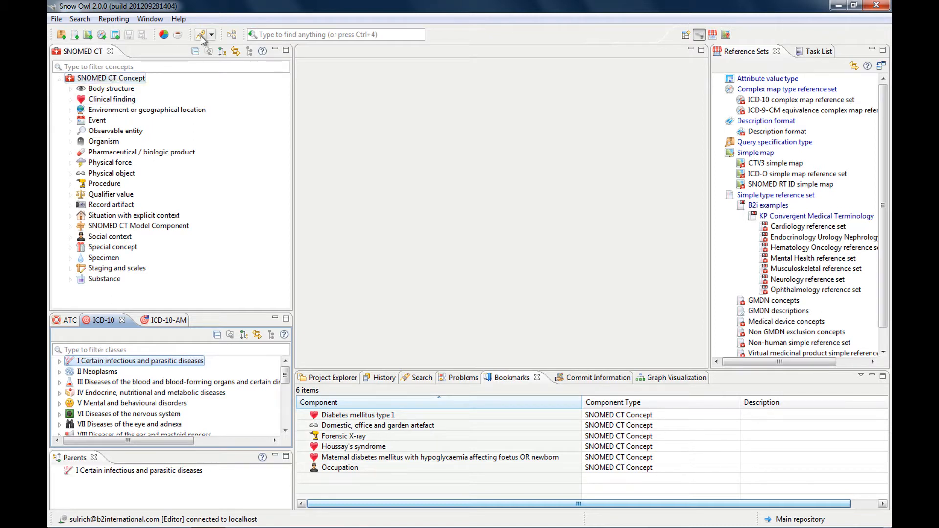
{"action": "mouse_move", "coordinate": [203, 35]}
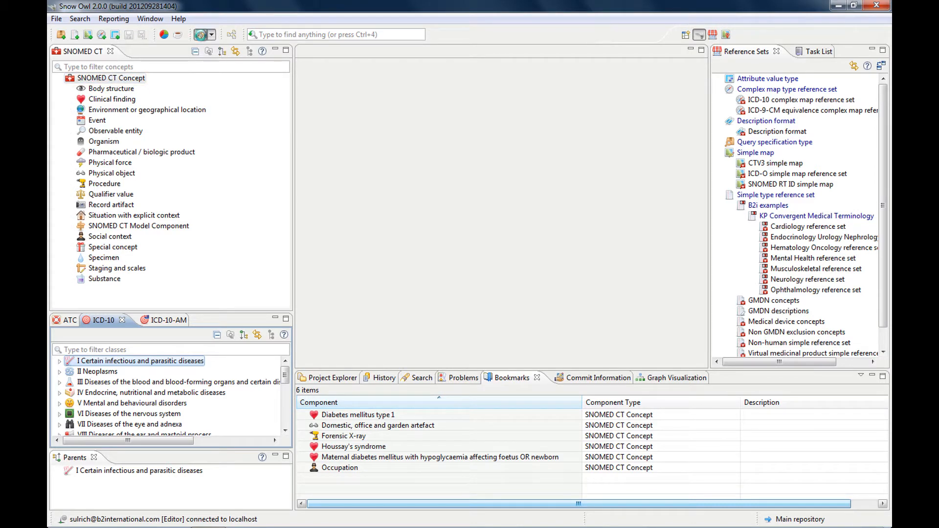
{"action": "left_click", "coordinate": [202, 35]}
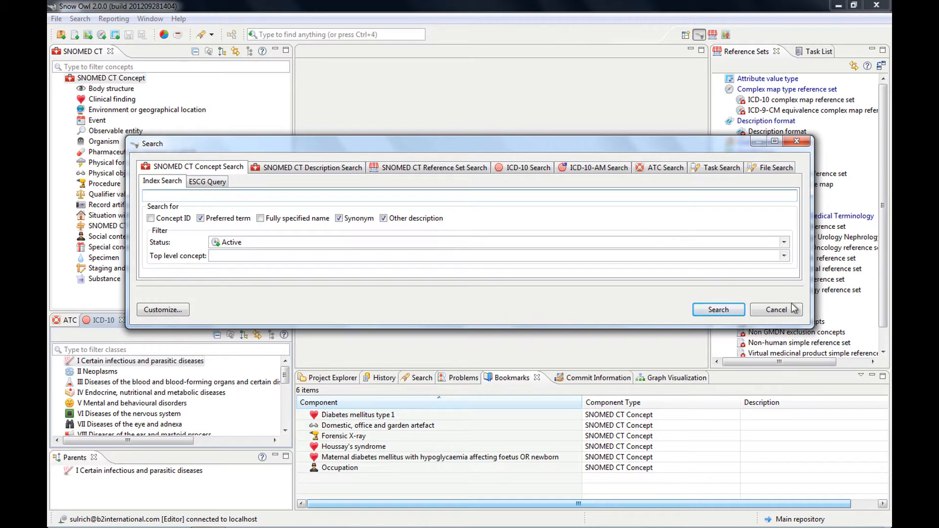
- Cancel the SNOMED CT concept Search dialog, returning to the ICD-10 tree
{"action": "left_click", "coordinate": [776, 310]}
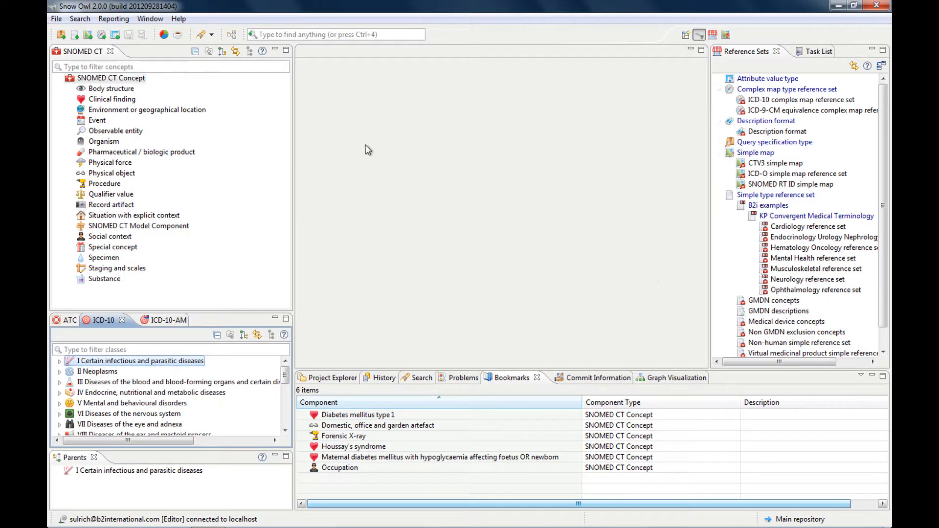
{"action": "mouse_move", "coordinate": [293, 107]}
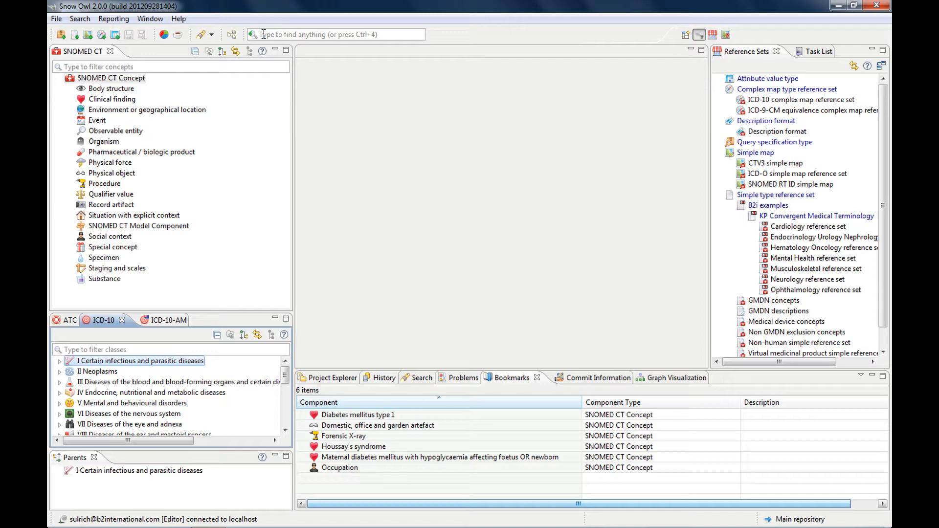
- Quick-search 'dia' to list diabetes matches across SNOMED CT, ICD-10, ICD-10-AM and ATC
{"action": "left_click", "coordinate": [336, 34]}
{"action": "type", "text": "d"}
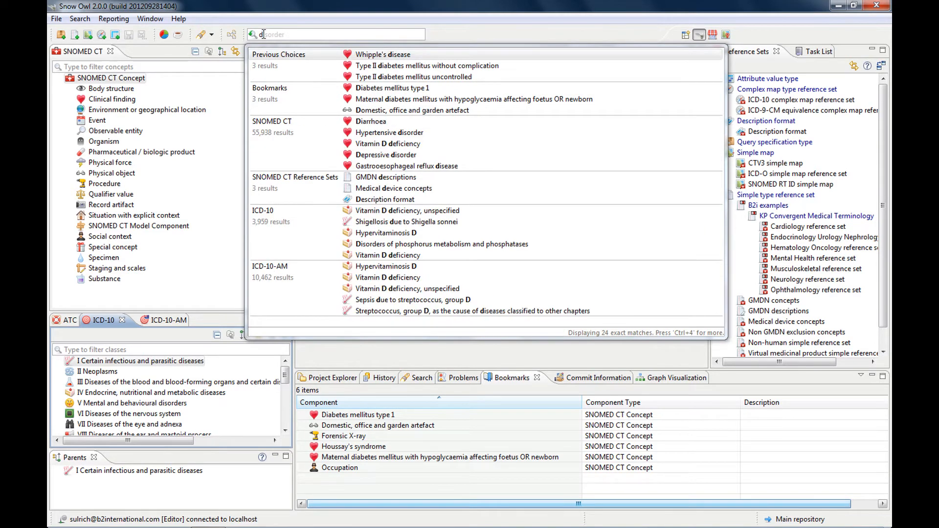
{"action": "type", "text": "iabetes"}
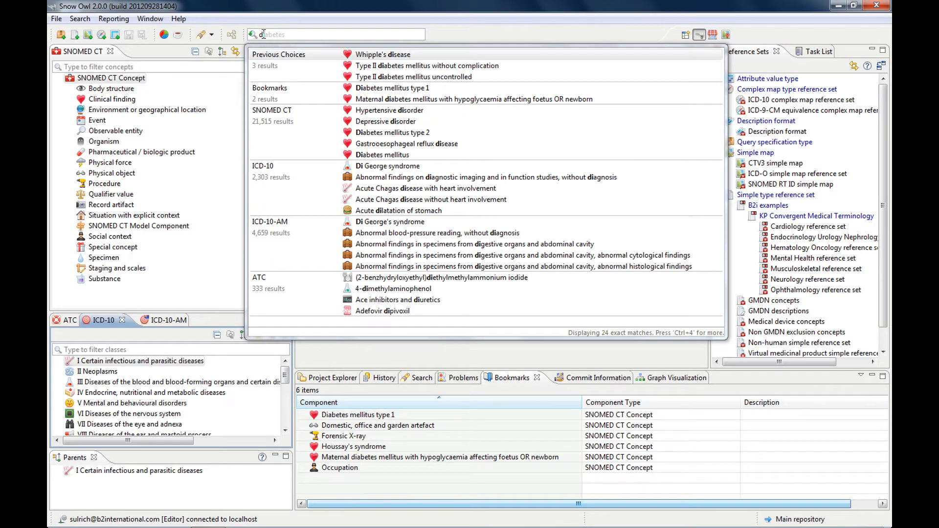
{"action": "type", "text": "dia"}
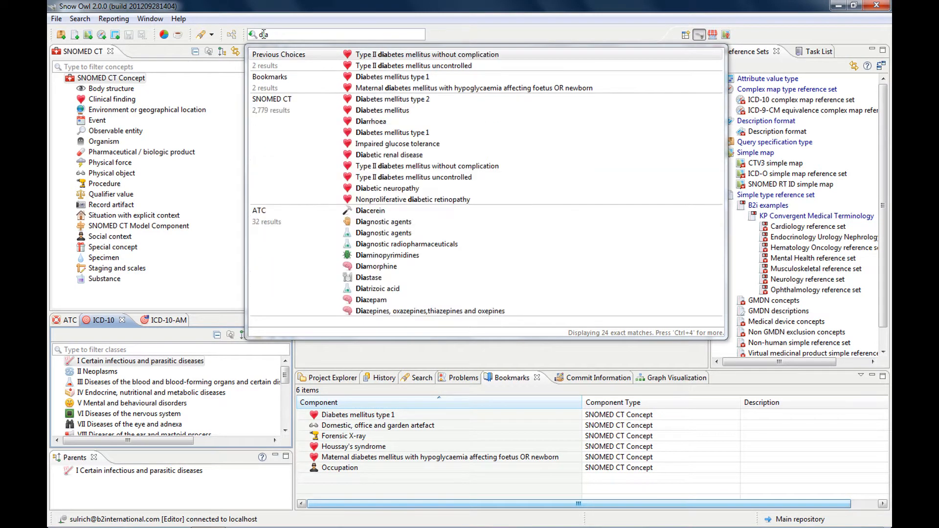
{"action": "type", "text": "iabetes"}
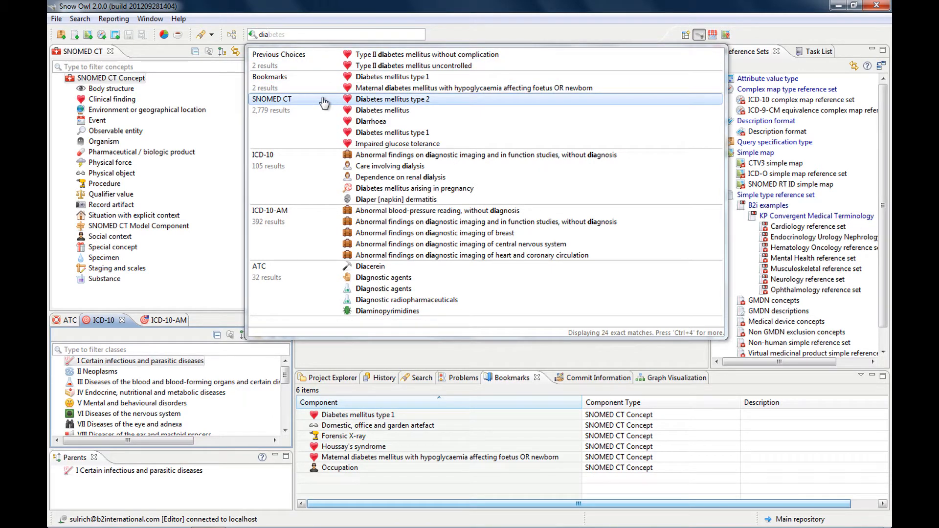
{"action": "mouse_move", "coordinate": [292, 67]}
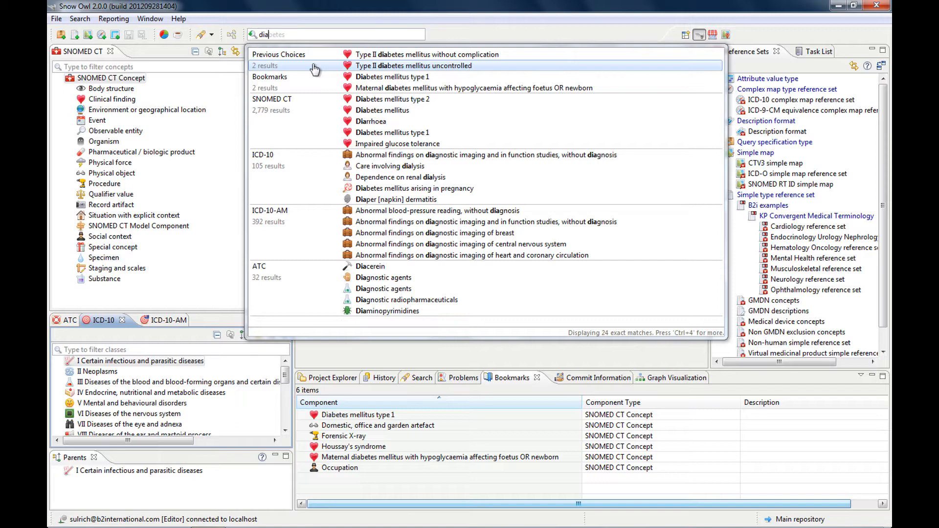
{"action": "mouse_move", "coordinate": [312, 82]}
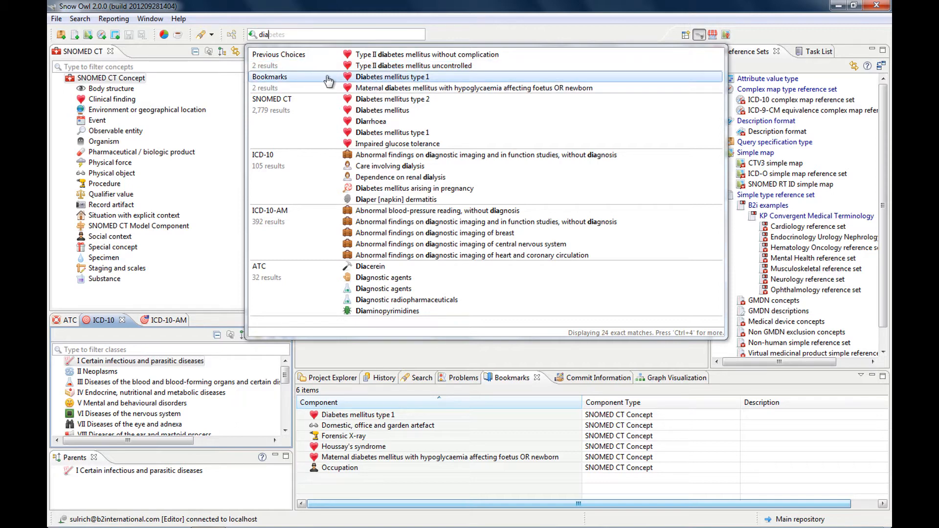
{"action": "mouse_move", "coordinate": [394, 91]}
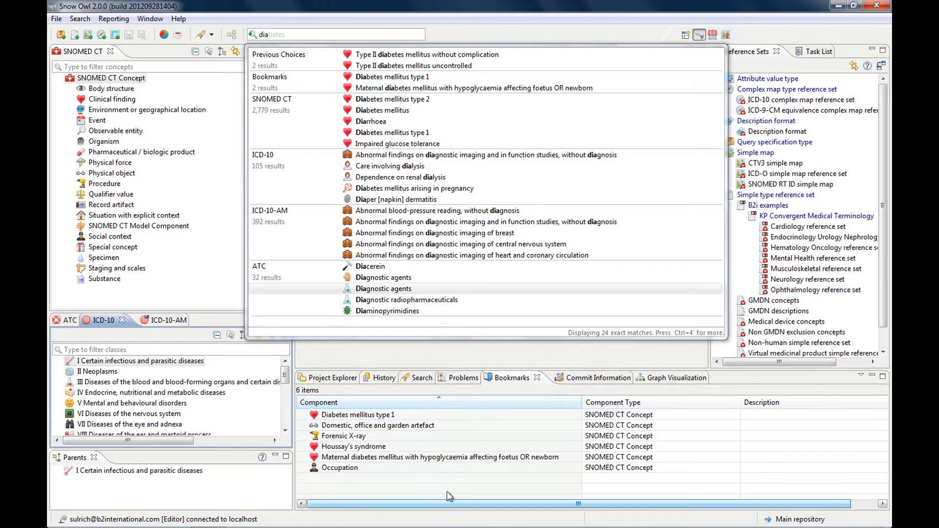
{"action": "mouse_move", "coordinate": [413, 465]}
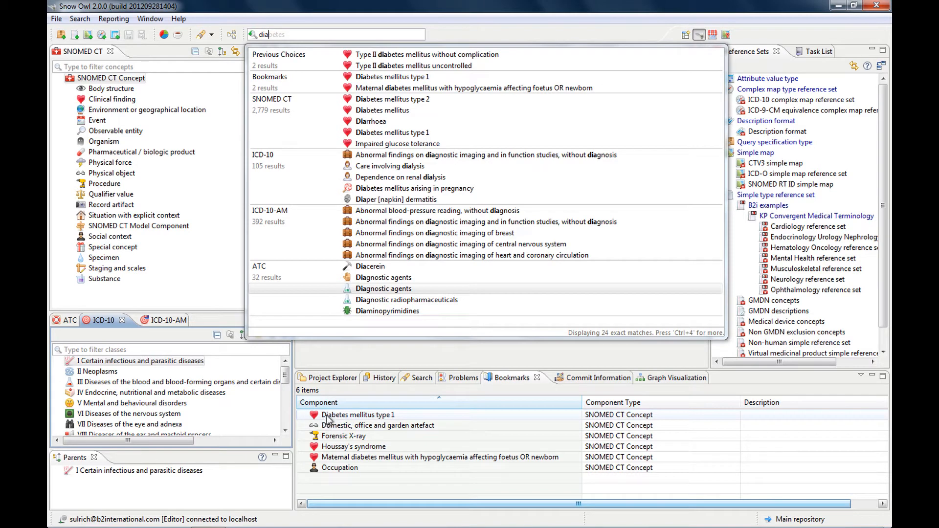
{"action": "mouse_move", "coordinate": [372, 84]}
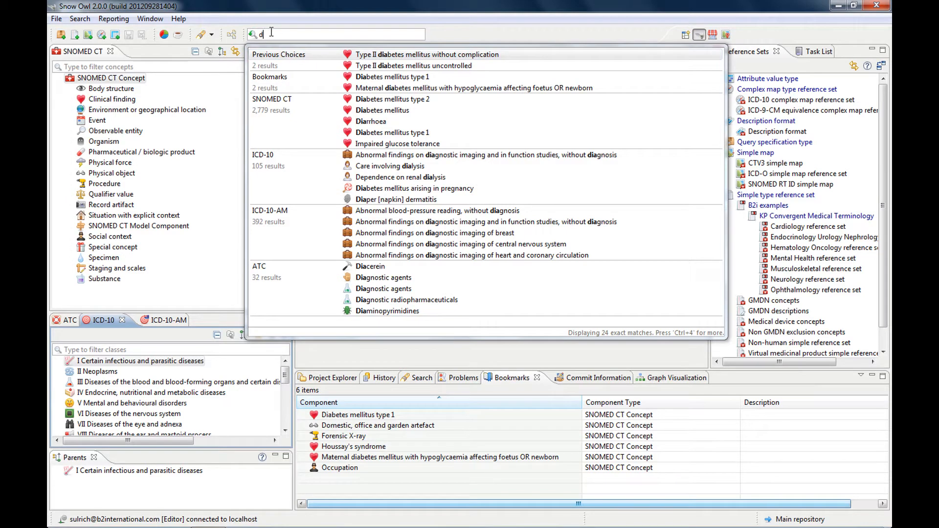
{"action": "key", "text": "BackSpace"}
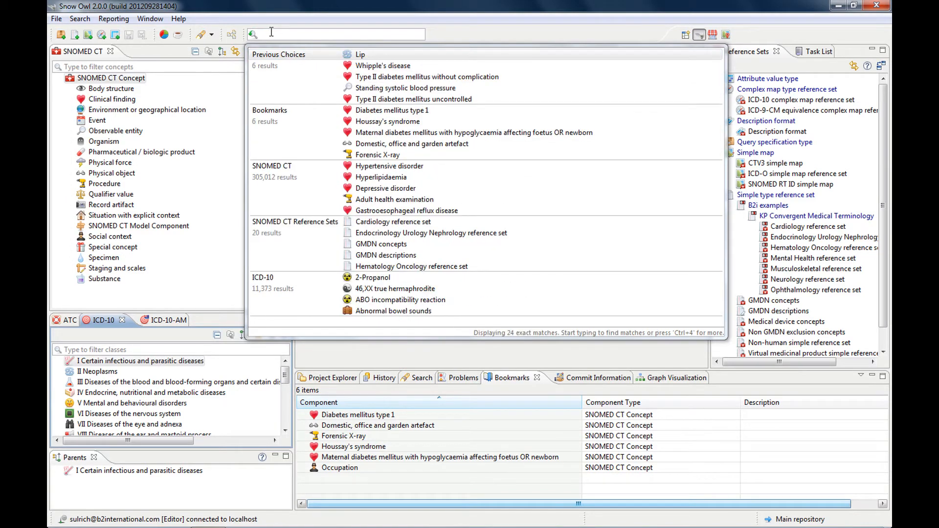
{"action": "mouse_move", "coordinate": [371, 115]}
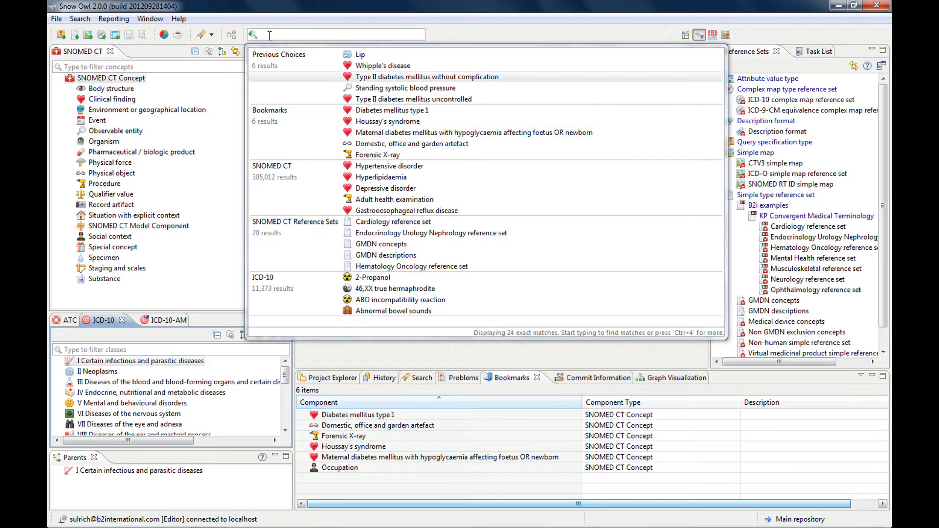
{"action": "type", "text": "dia"}
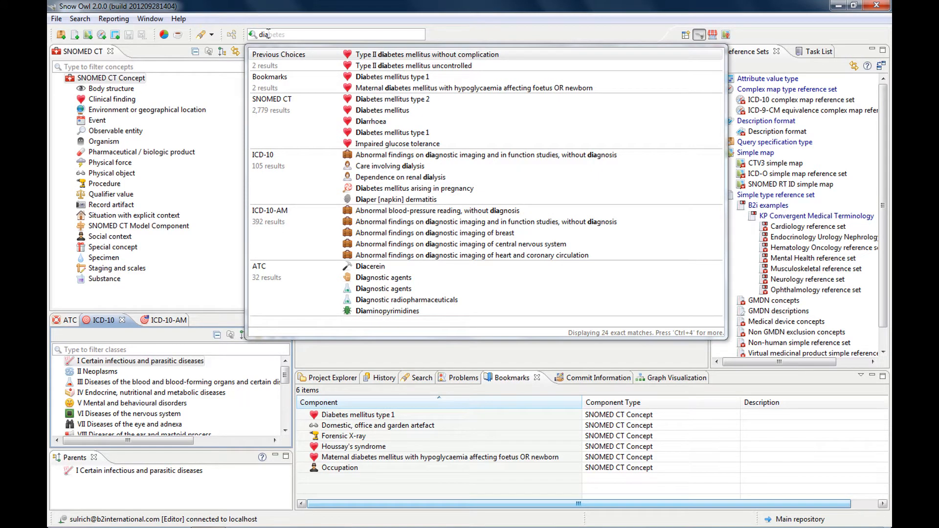
{"action": "mouse_move", "coordinate": [306, 124]}
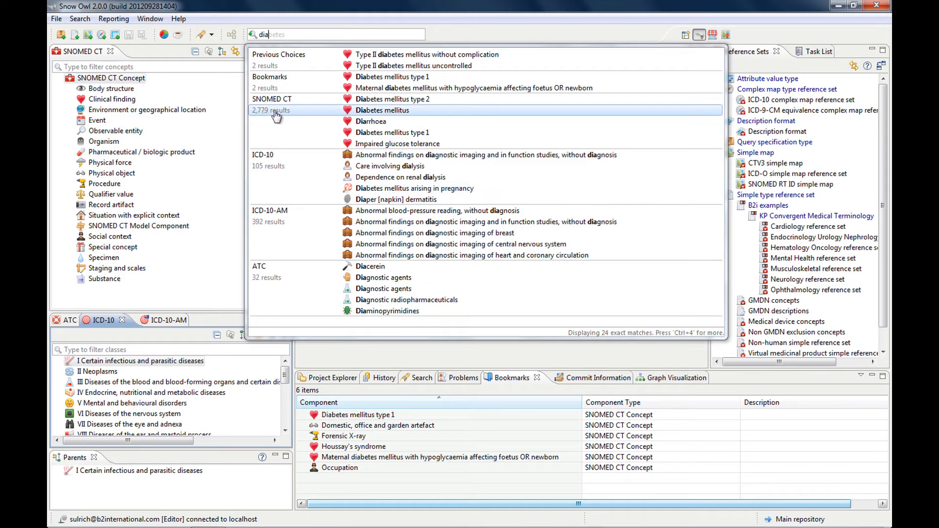
{"action": "mouse_move", "coordinate": [282, 120]}
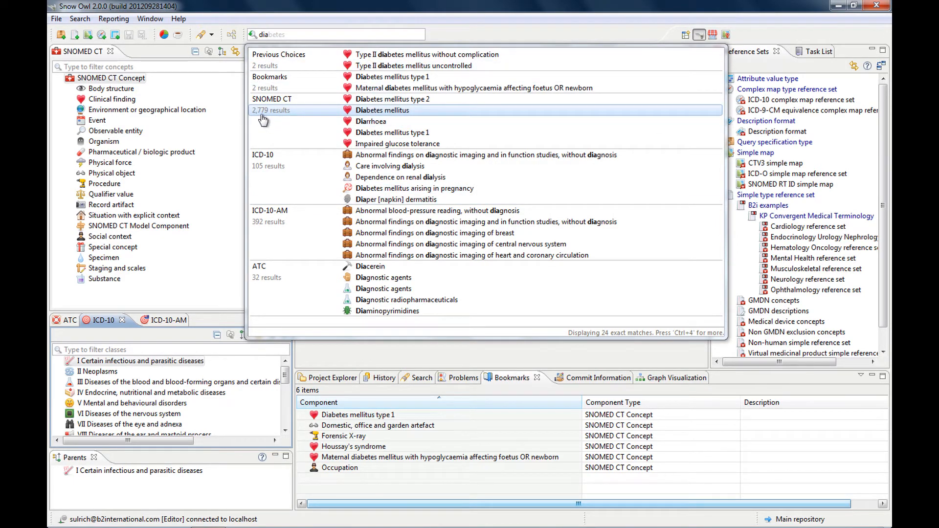
{"action": "mouse_move", "coordinate": [267, 120]}
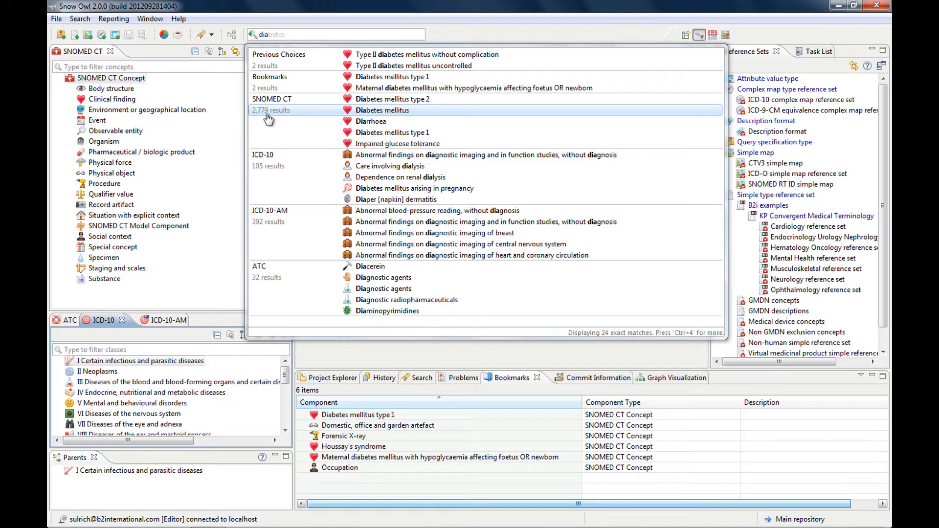
{"action": "mouse_move", "coordinate": [286, 163]}
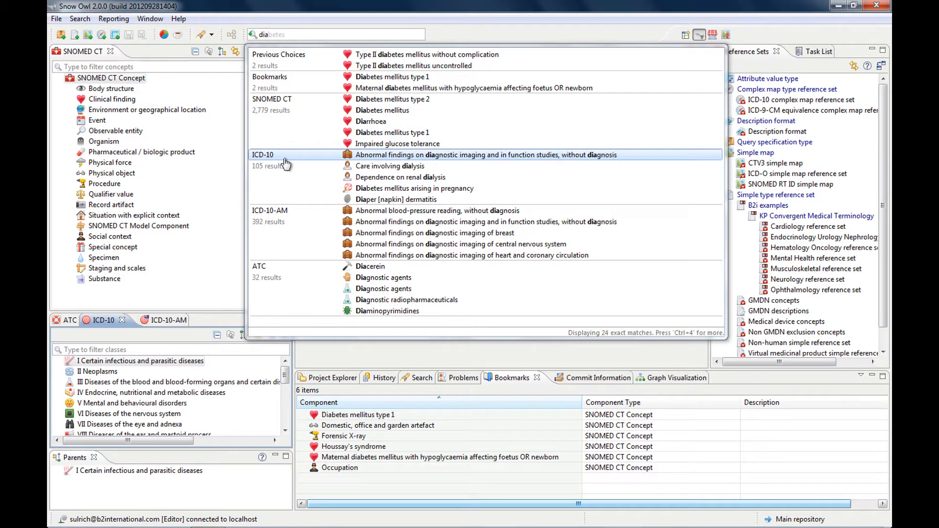
{"action": "mouse_move", "coordinate": [262, 217]}
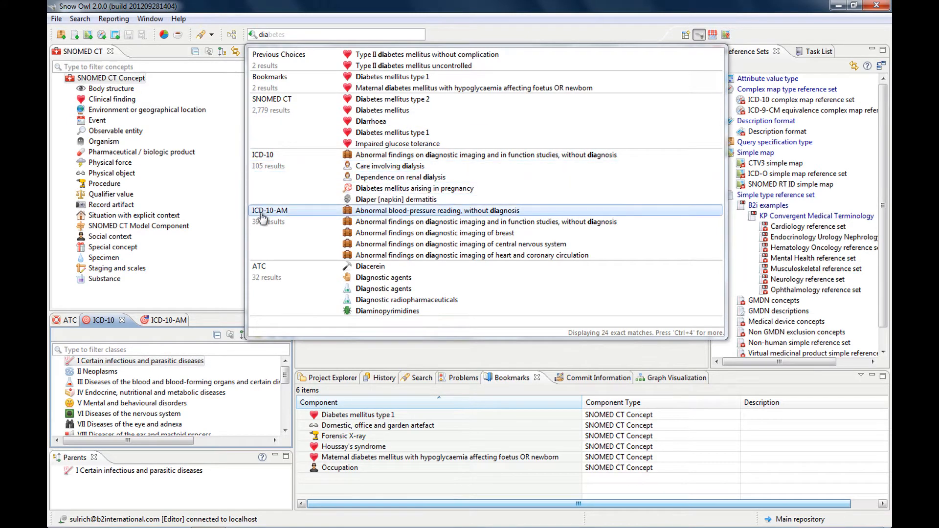
{"action": "mouse_move", "coordinate": [286, 219]}
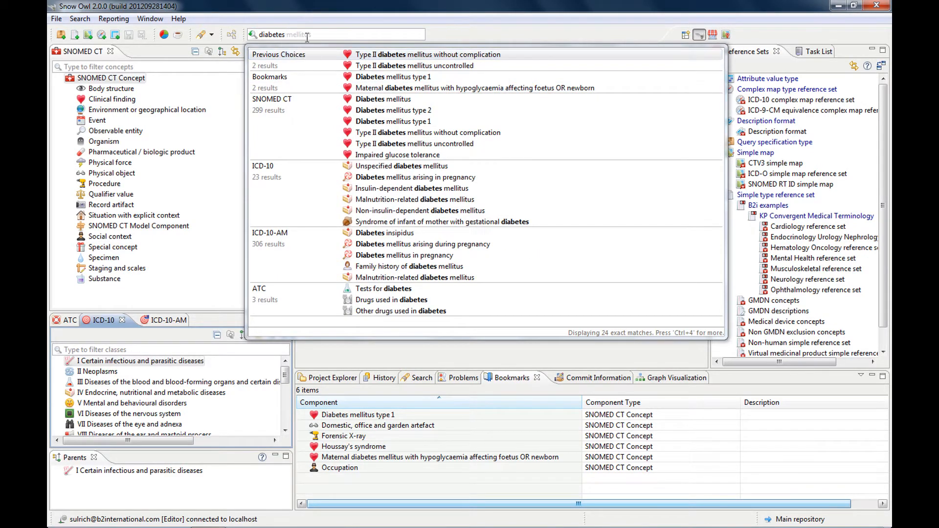
{"action": "mouse_move", "coordinate": [366, 80]}
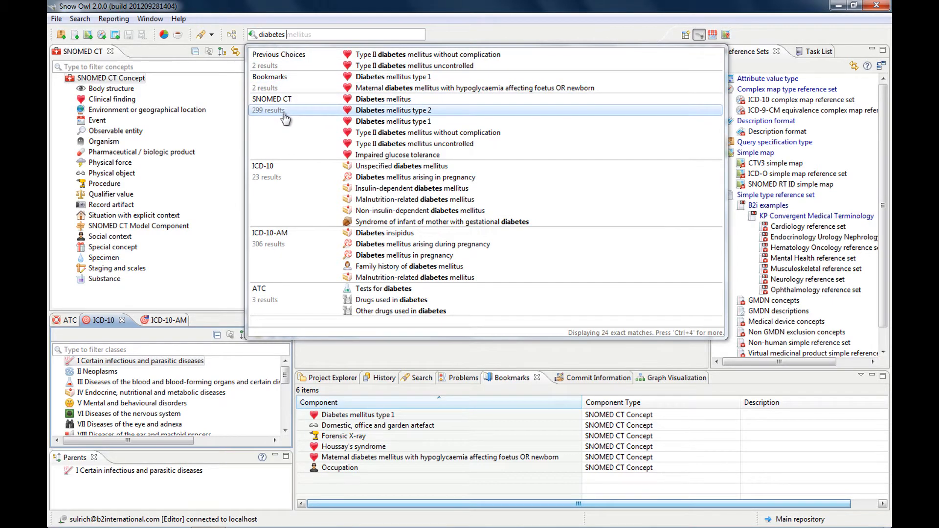
{"action": "mouse_move", "coordinate": [275, 121]}
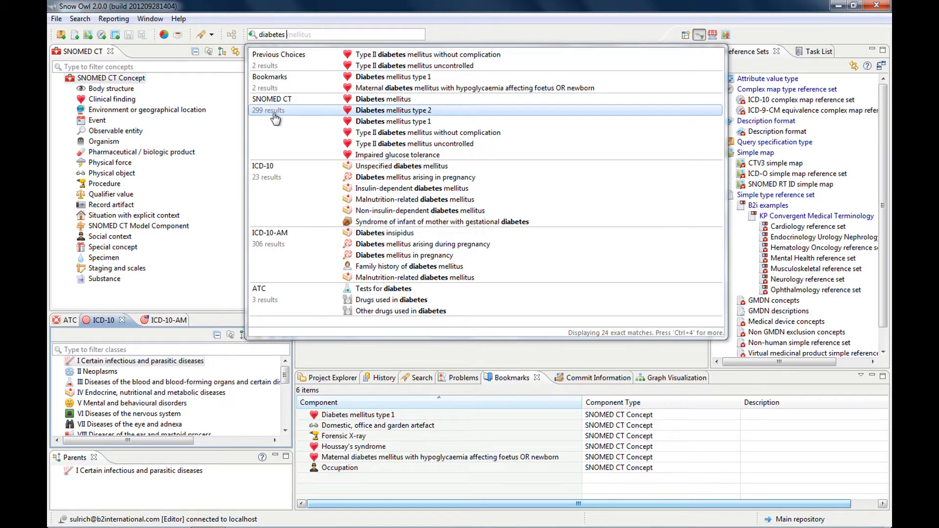
{"action": "mouse_move", "coordinate": [279, 121]}
{"action": "type", "text": " mellitus"}
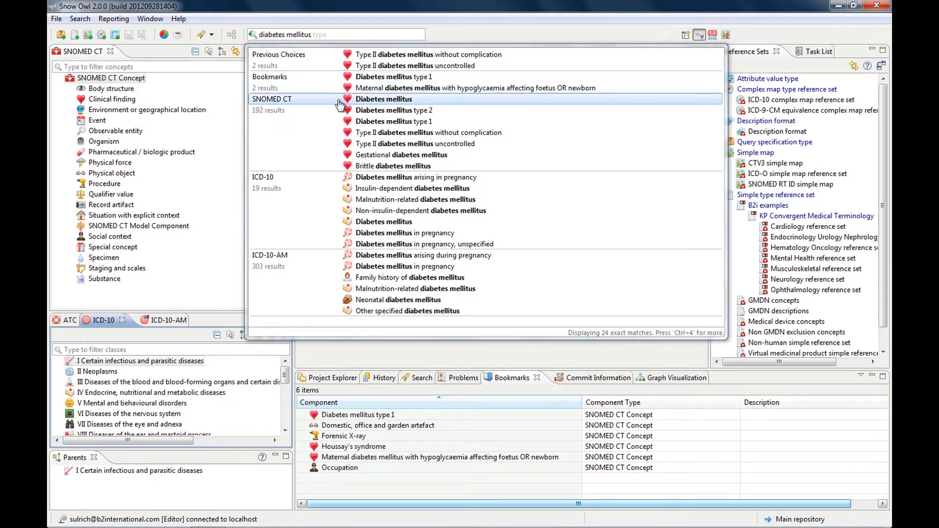
{"action": "mouse_move", "coordinate": [326, 156]}
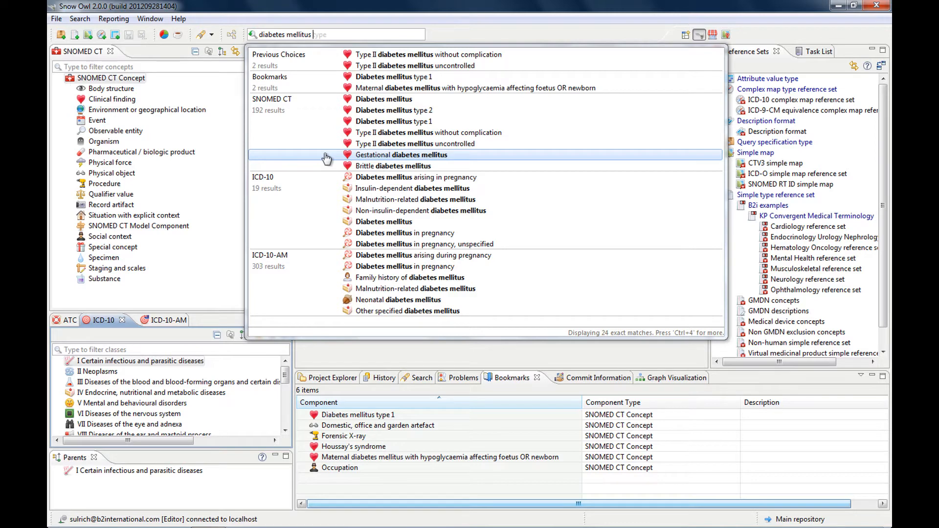
- Clear the 'diabetes mellitus' query from the quick search box
{"action": "key", "text": "Backspace"}
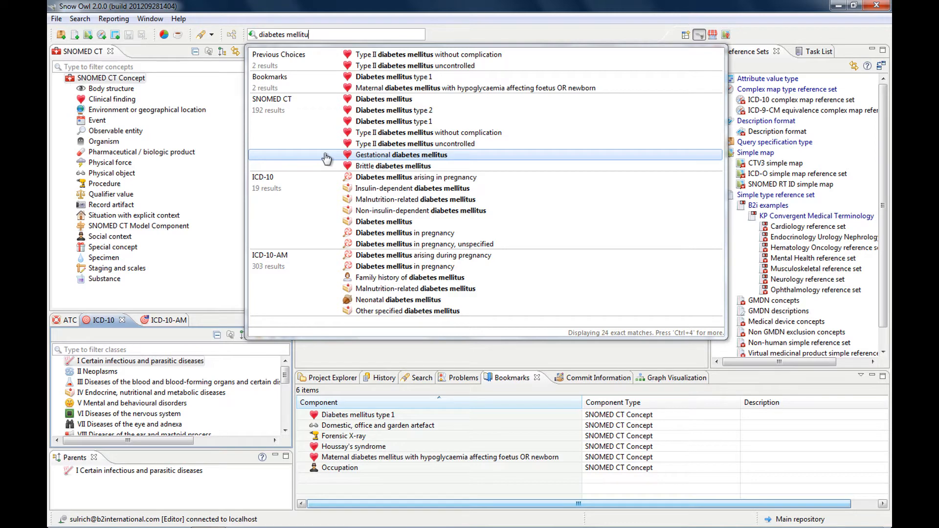
{"action": "key", "text": "BackSpace"}
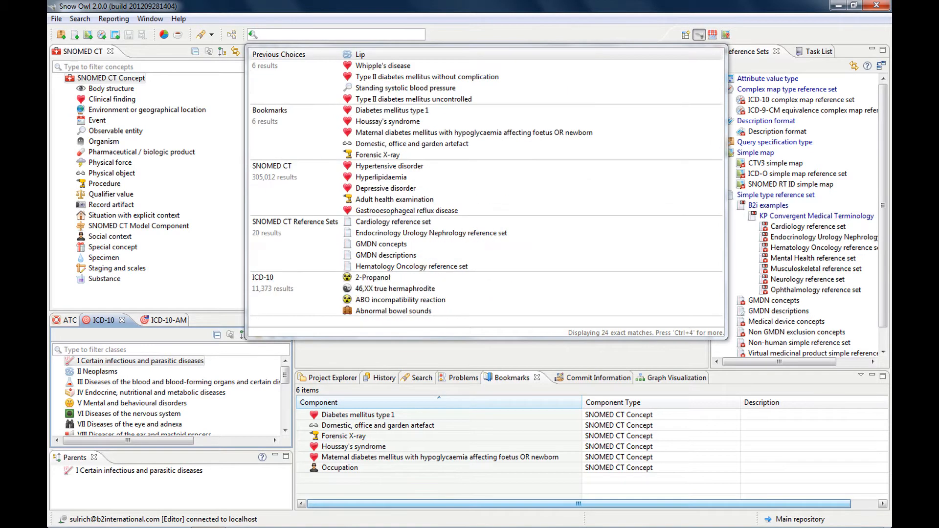
- Search 'lower back pain' and scroll through its 120 approximate SNOMED CT matches
{"action": "type", "text": "lower back"}
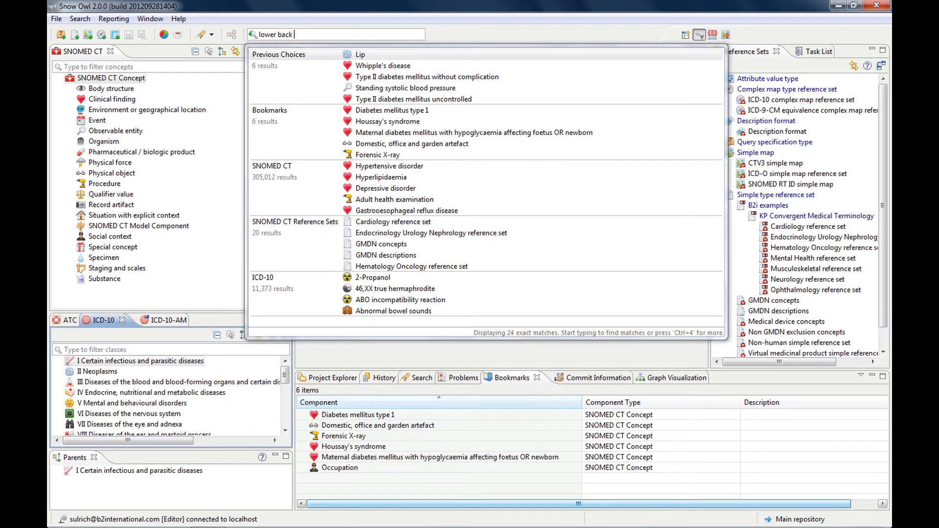
{"action": "type", "text": "pain"}
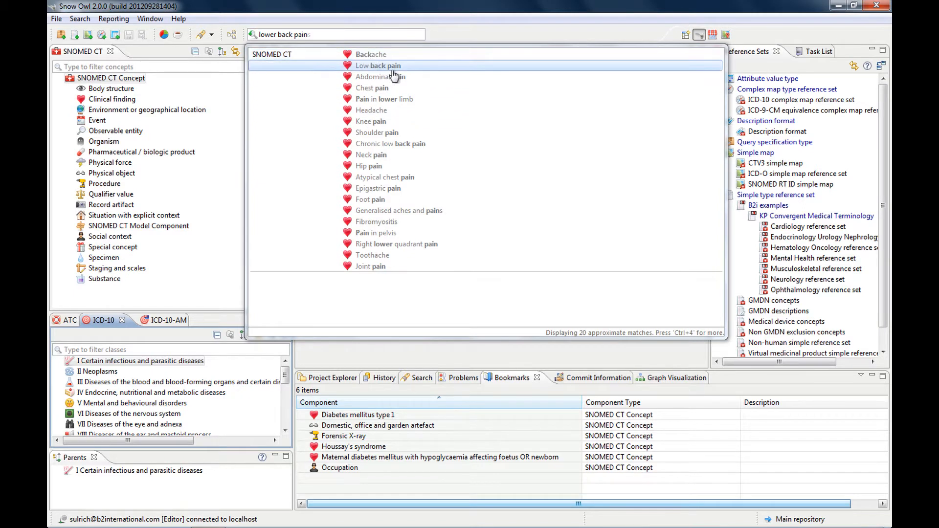
{"action": "mouse_move", "coordinate": [559, 194]}
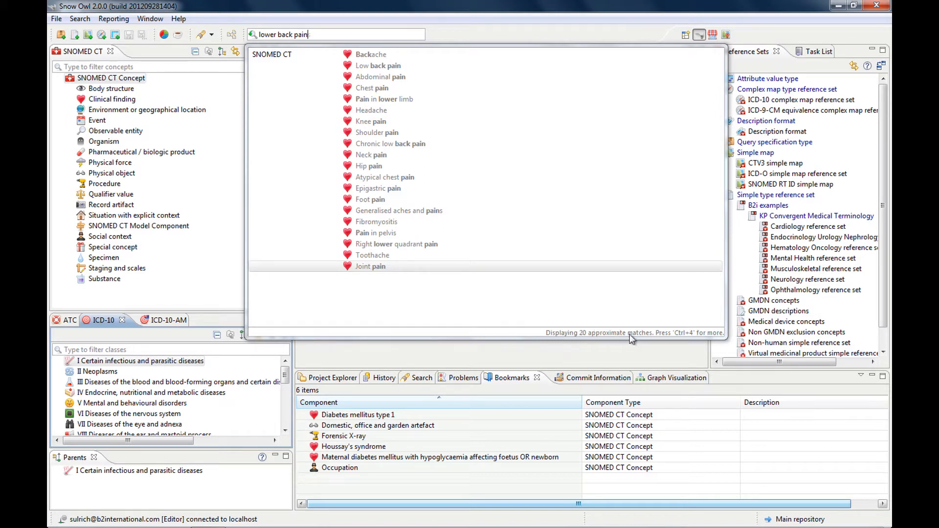
{"action": "mouse_move", "coordinate": [652, 337]}
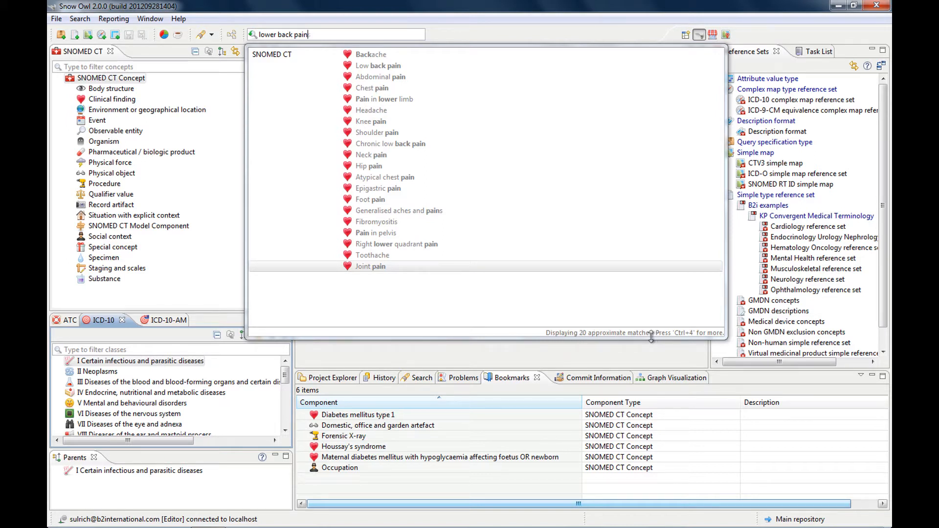
{"action": "mouse_move", "coordinate": [624, 282]}
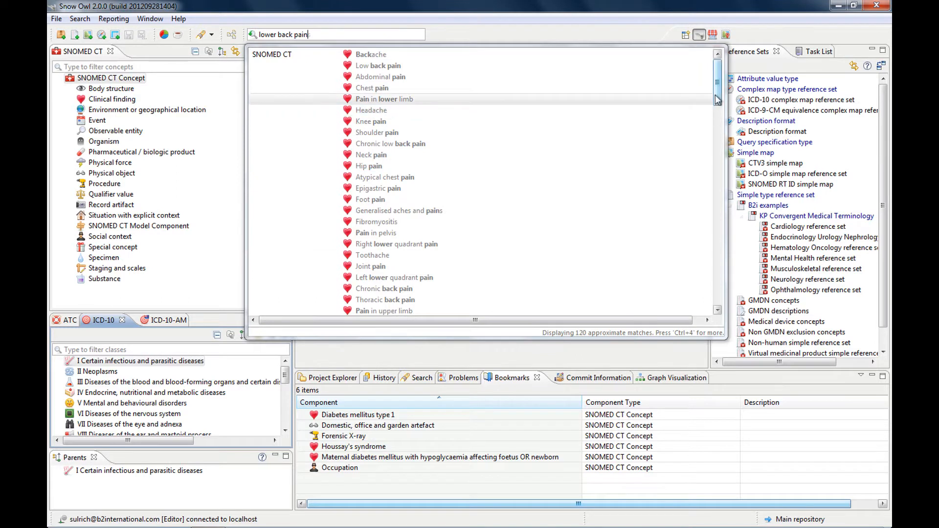
{"action": "scroll", "scroll_direction": "down", "scroll_amount": 3}
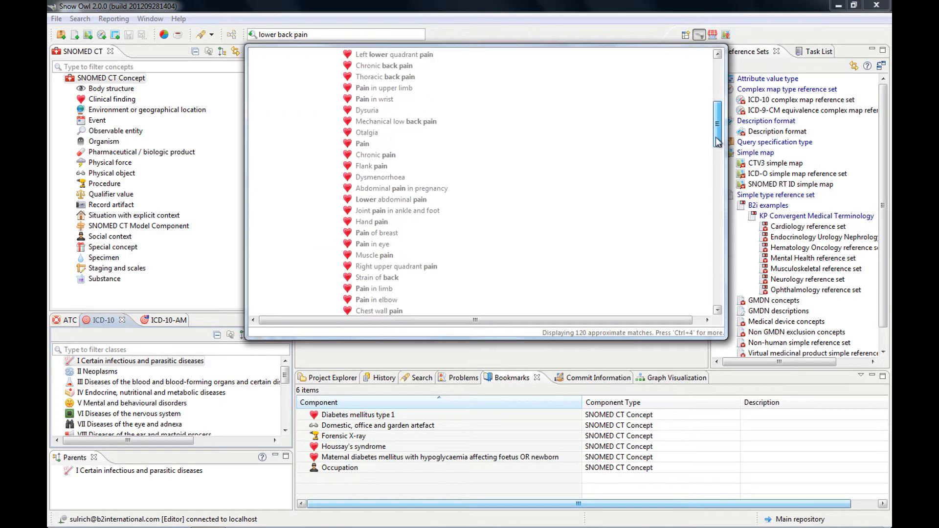
{"action": "scroll", "scroll_direction": "down", "scroll_amount": 3}
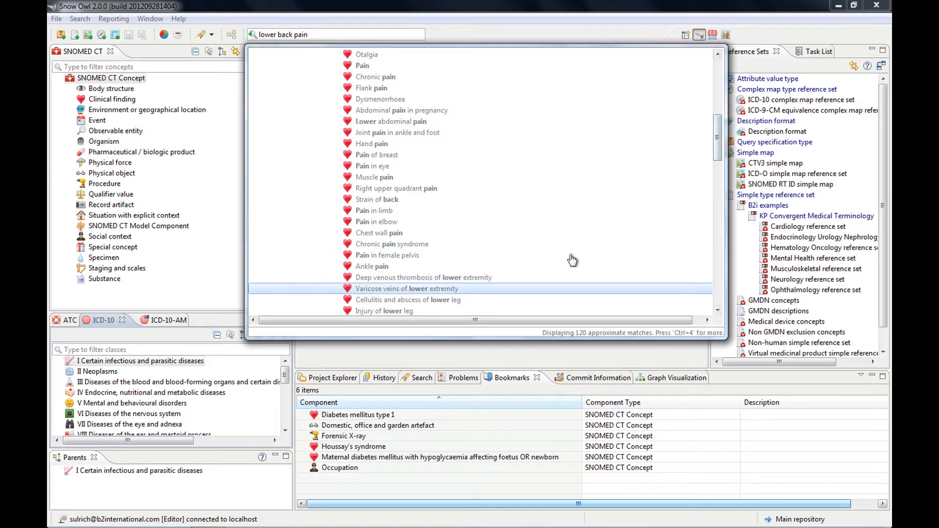
{"action": "scroll", "scroll_direction": "down", "scroll_amount": 3}
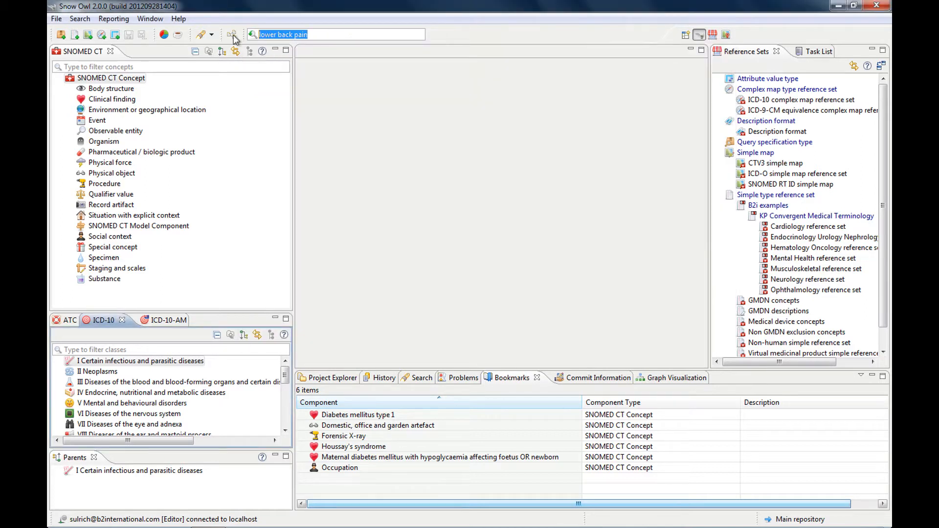
{"action": "mouse_move", "coordinate": [231, 34]}
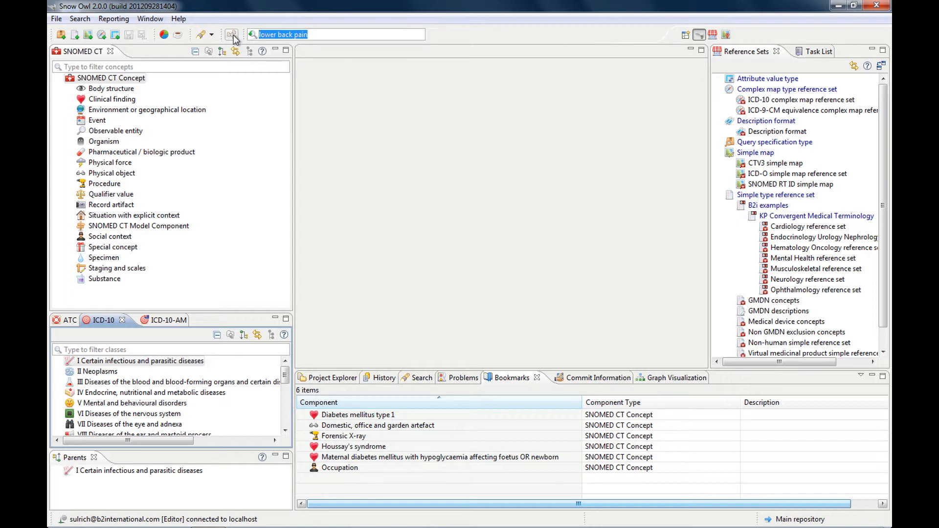
- Search 'lipodystrophy' and scroll through its 39 approximate SNOMED CT matches
{"action": "type", "text": "li"}
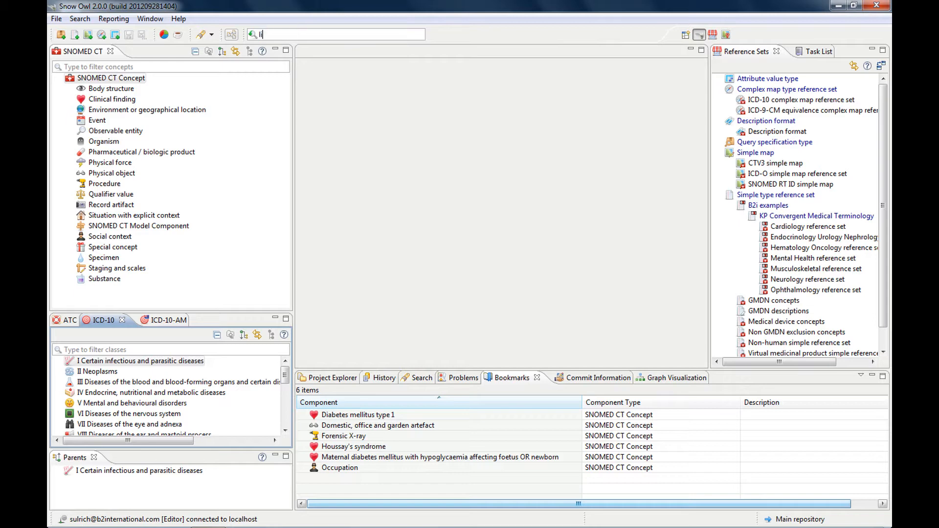
{"action": "type", "text": "lipoma"}
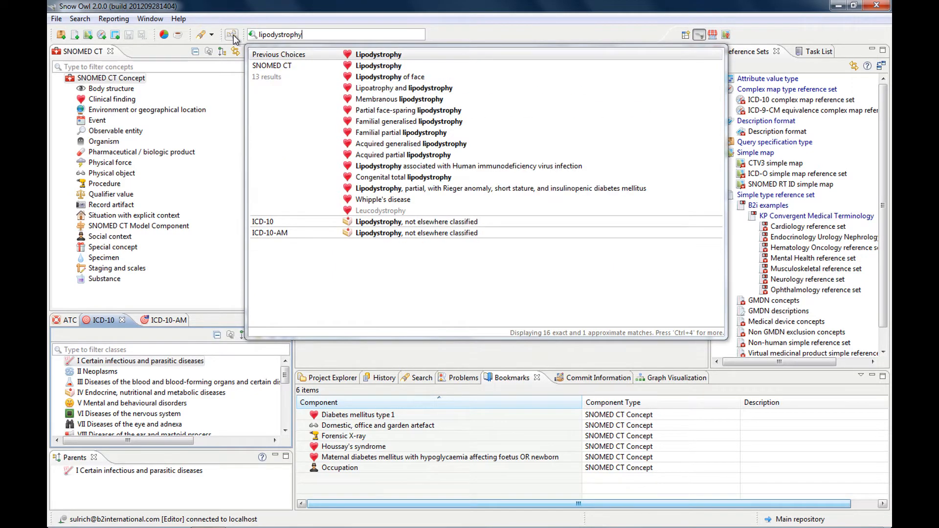
{"action": "mouse_move", "coordinate": [374, 80]}
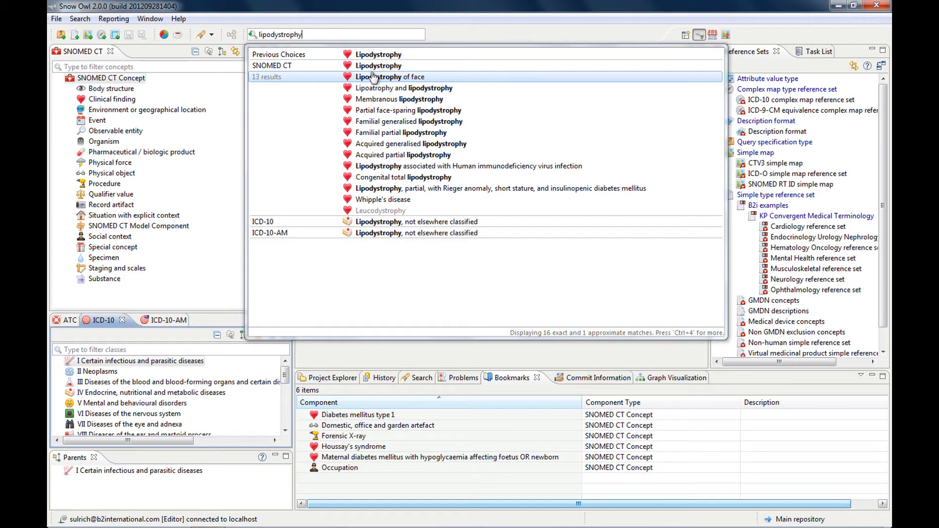
{"action": "mouse_move", "coordinate": [398, 217]}
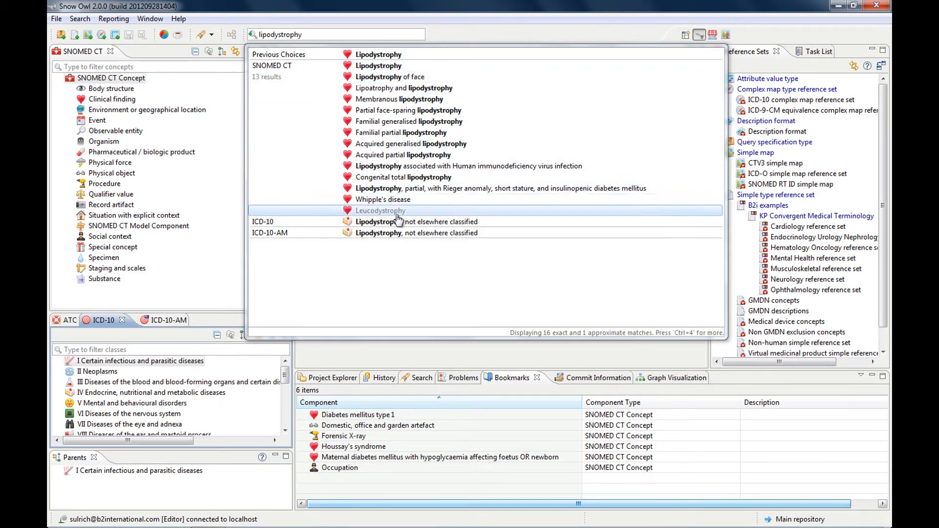
{"action": "mouse_move", "coordinate": [409, 214]}
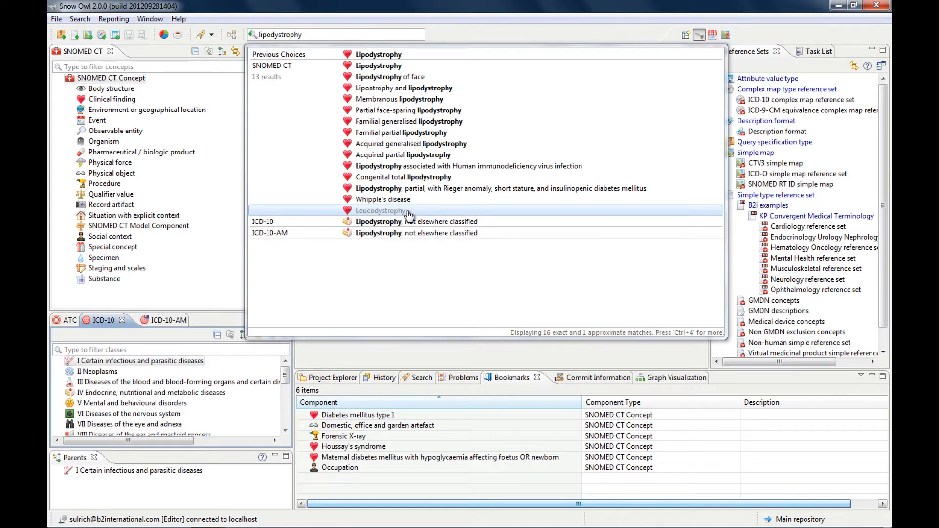
{"action": "scroll", "scroll_direction": "down", "scroll_amount": 3}
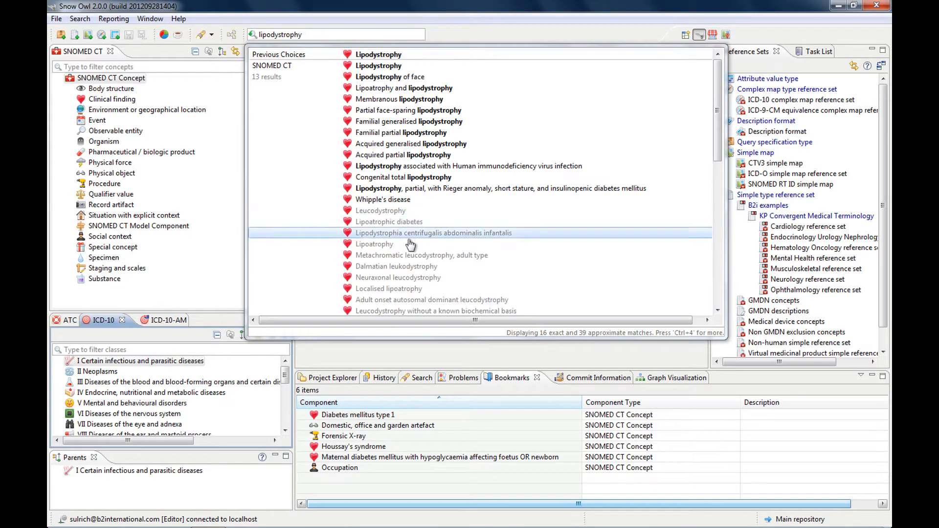
{"action": "mouse_move", "coordinate": [404, 214]}
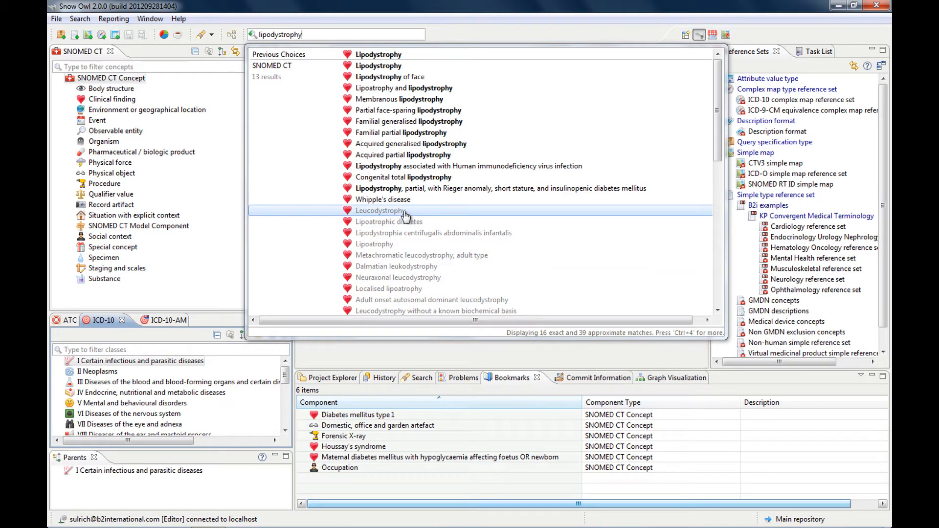
{"action": "mouse_move", "coordinate": [441, 299]}
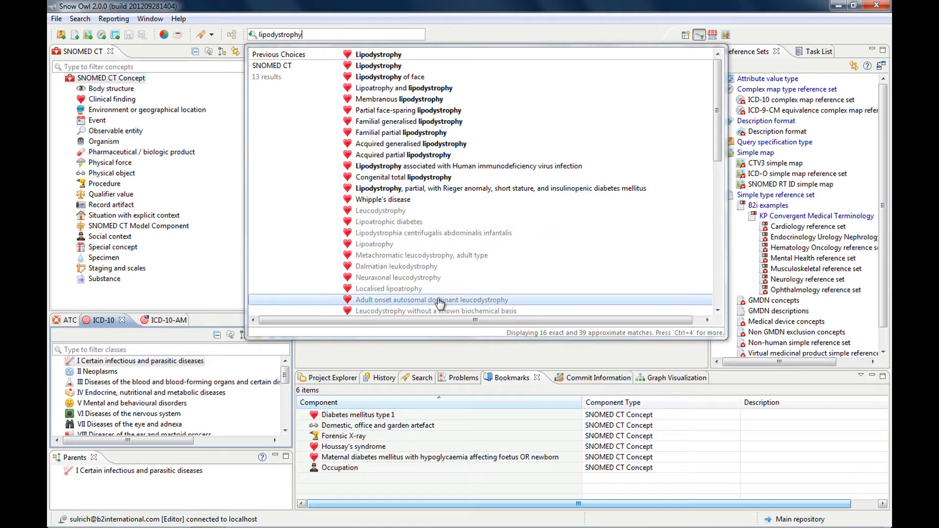
{"action": "mouse_move", "coordinate": [322, 95]}
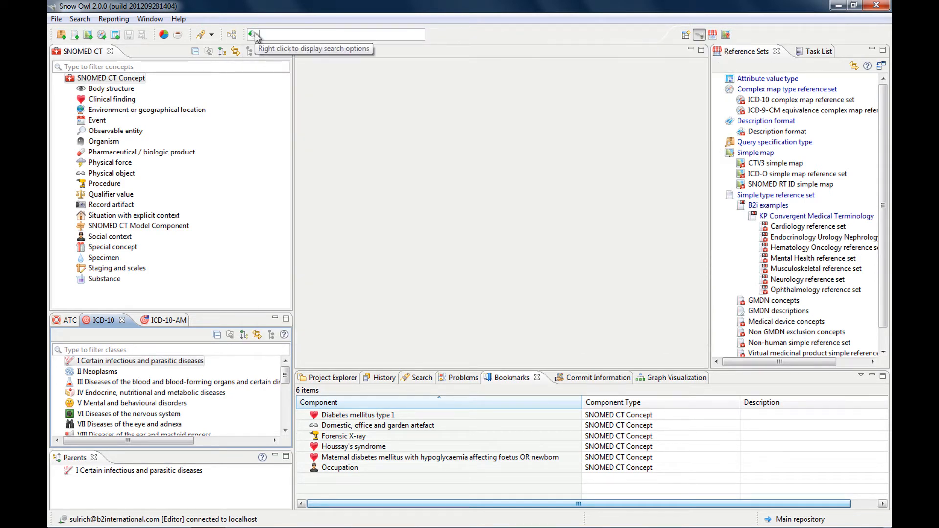
- Search the misspelling 'lypodistrph', check the approximate matches, then clear the query
{"action": "left_click", "coordinate": [338, 34]}
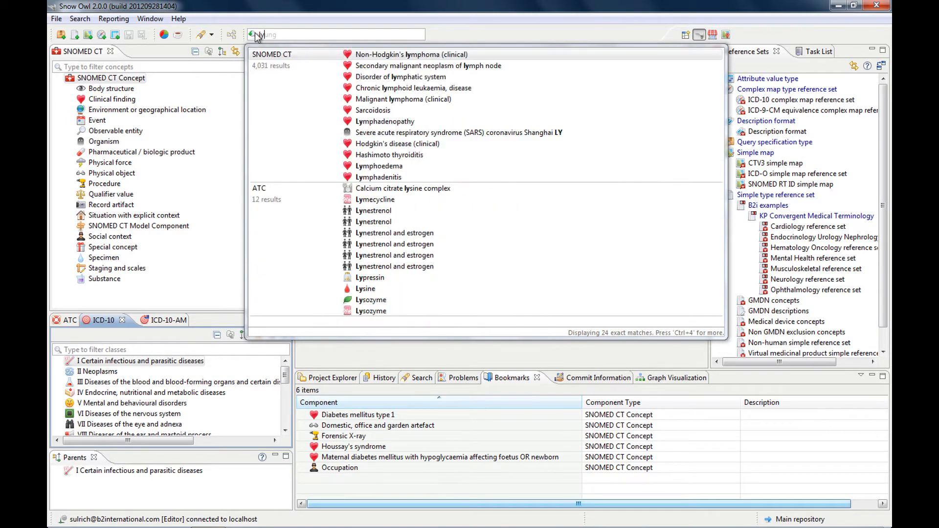
{"action": "type", "text": "lypodistrph"}
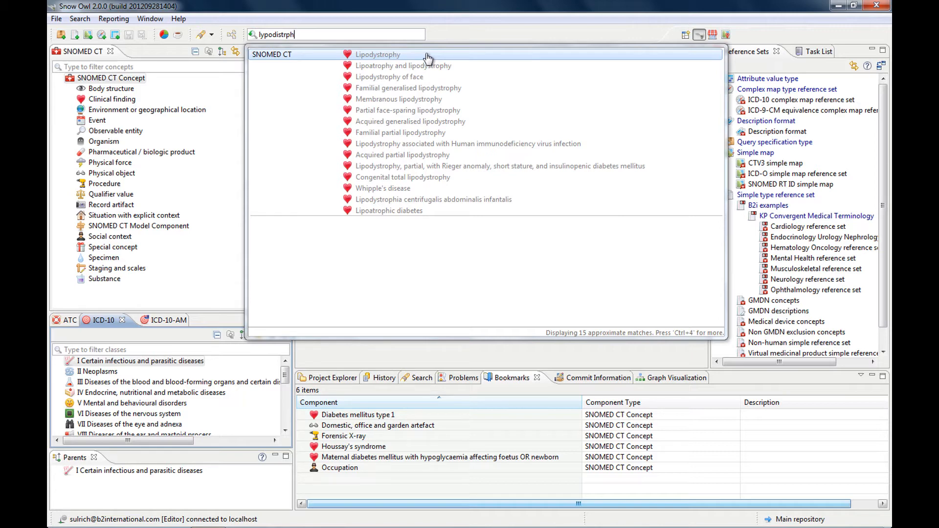
{"action": "key", "text": "BackSpace"}
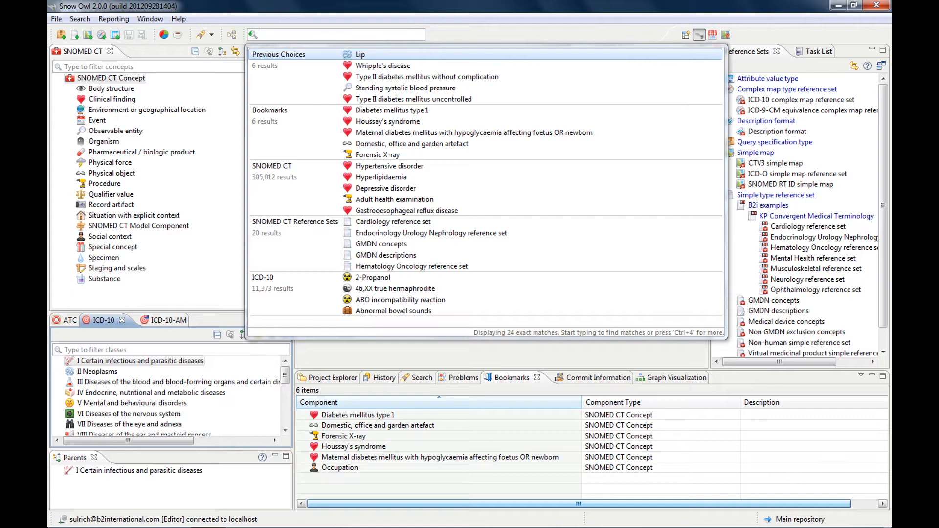
- Search 'bl pr st sy' and open the Standing systolic blood pressure concept
{"action": "type", "text": "st sy"}
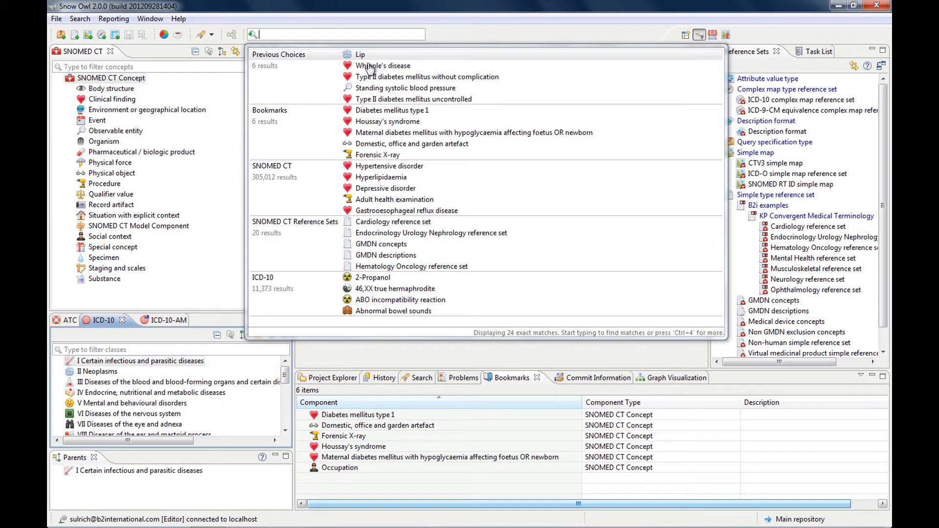
{"action": "type", "text": "bl pr st sy"}
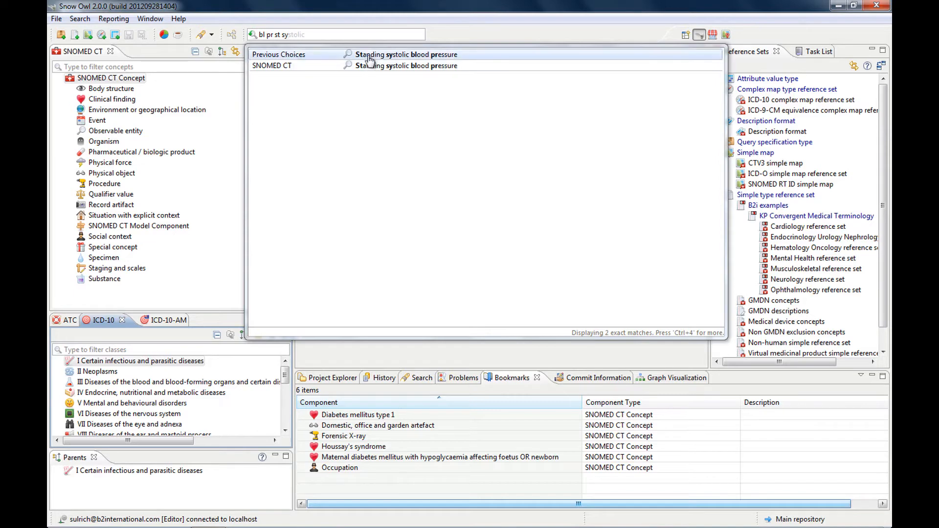
{"action": "left_click", "coordinate": [407, 54]}
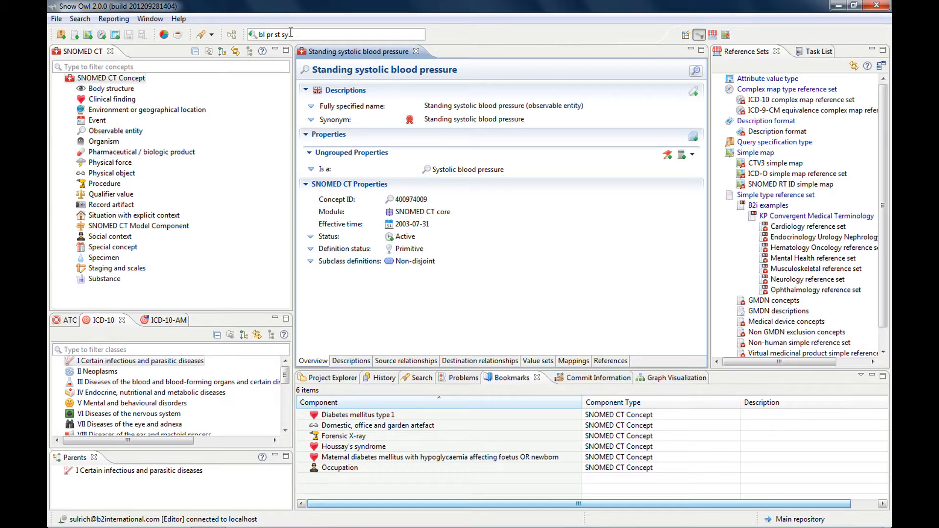
- Search 'diabetes' and open Malnutrition-related diabetes mellitus in a second editor
{"action": "type", "text": "systolic"}
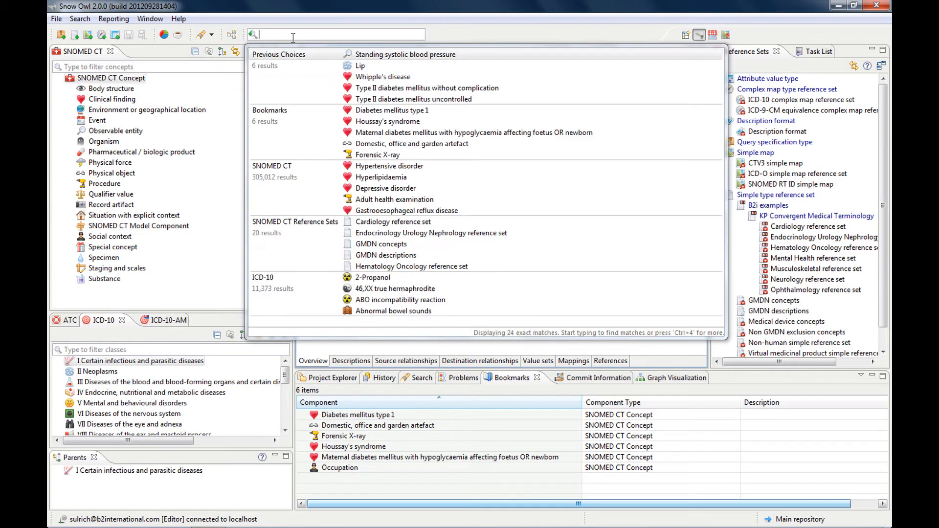
{"action": "type", "text": "diabetes"}
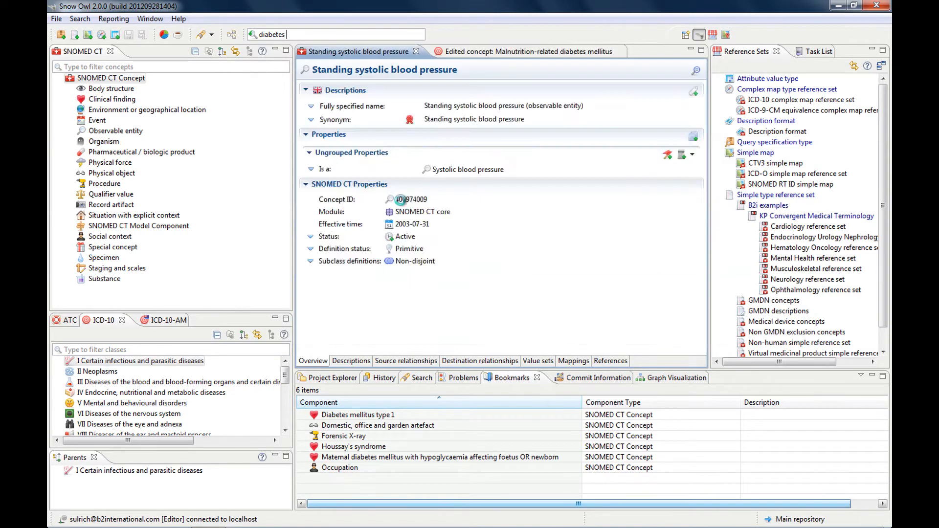
{"action": "left_click", "coordinate": [539, 52]}
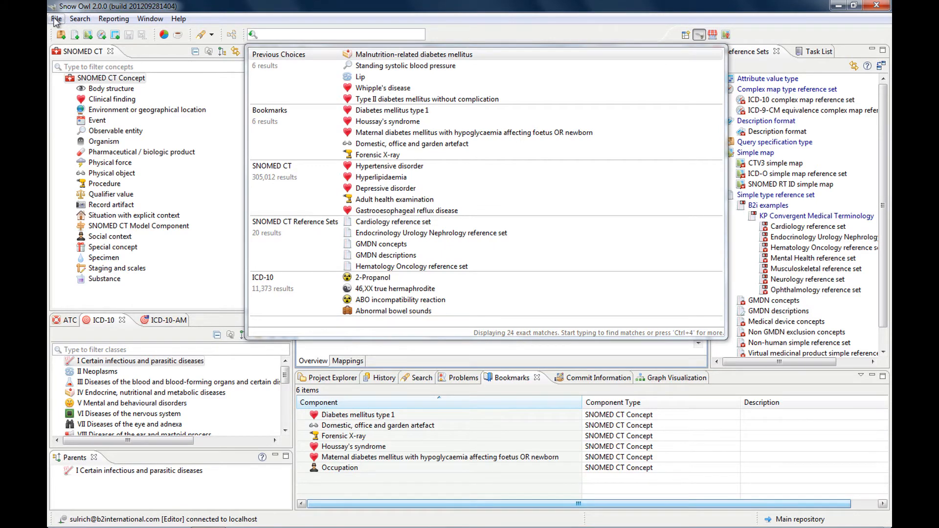
- Show the Snow Owl > Search Profiles page in Preferences, maximized to full screen
{"action": "left_click", "coordinate": [54, 18]}
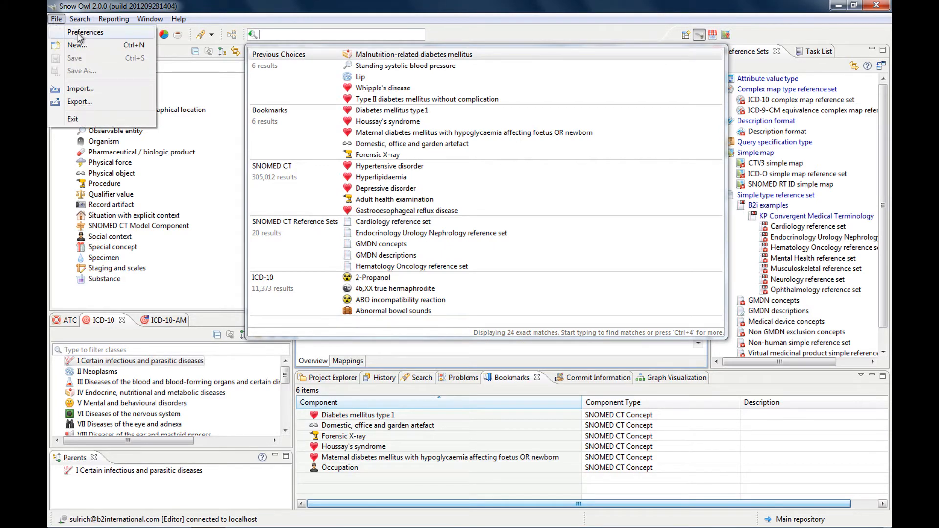
{"action": "left_click", "coordinate": [87, 32]}
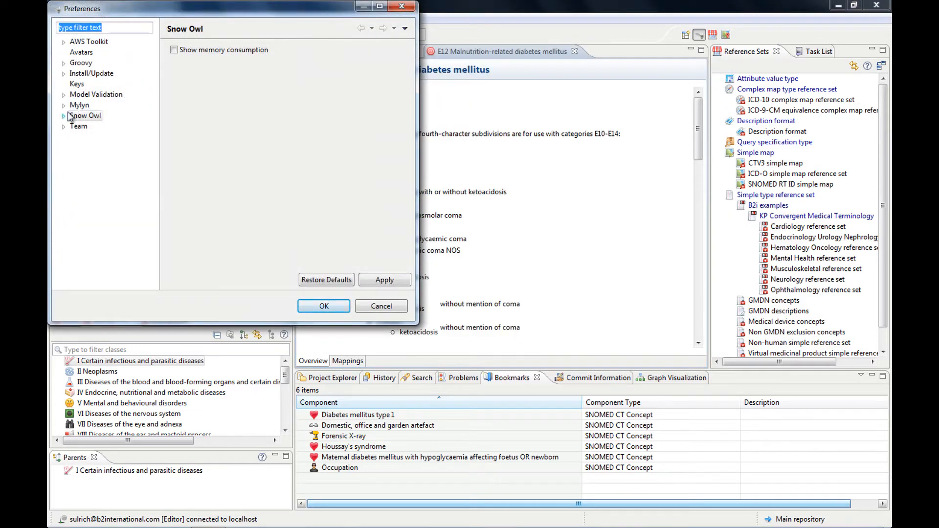
{"action": "left_click", "coordinate": [64, 115]}
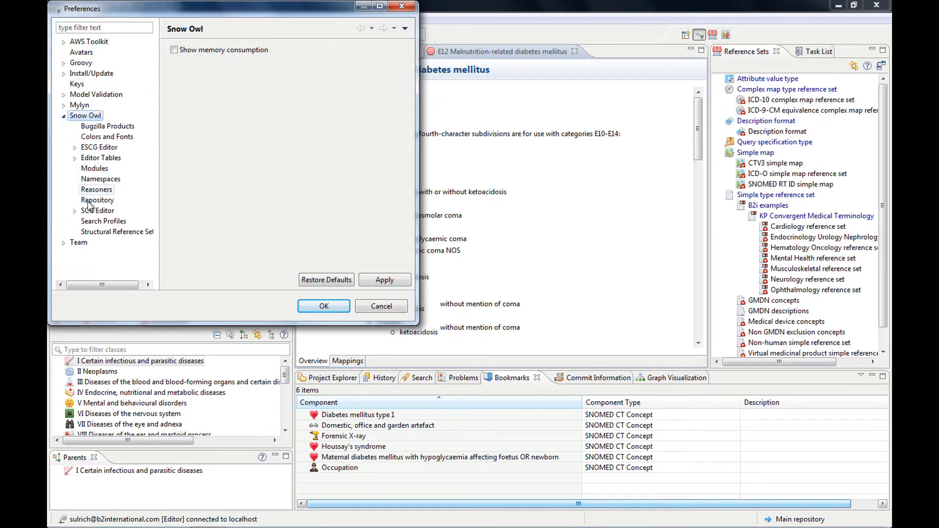
{"action": "left_click", "coordinate": [103, 221]}
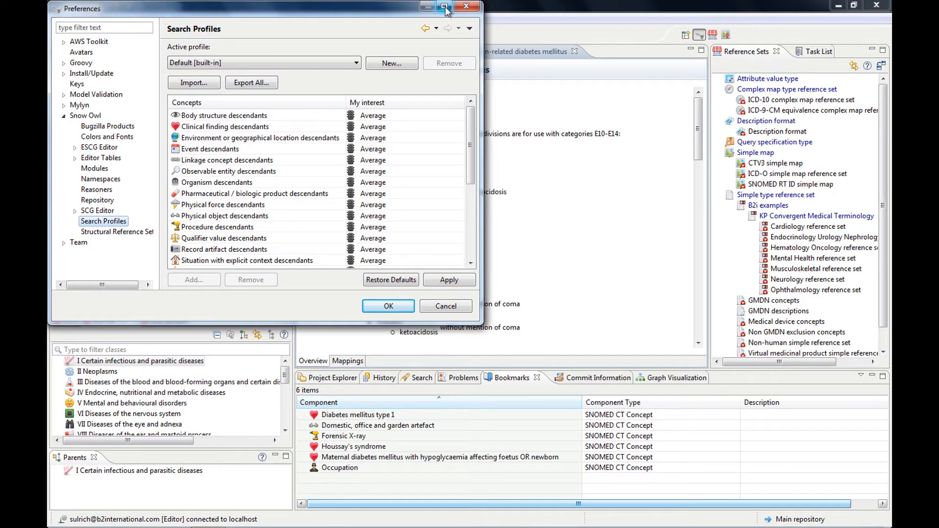
{"action": "left_click", "coordinate": [446, 6]}
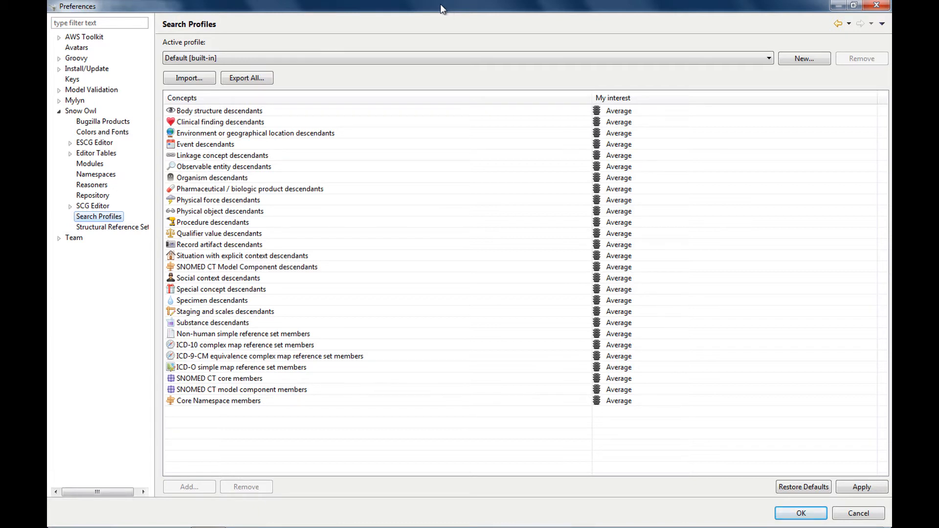
{"action": "mouse_move", "coordinate": [228, 58]}
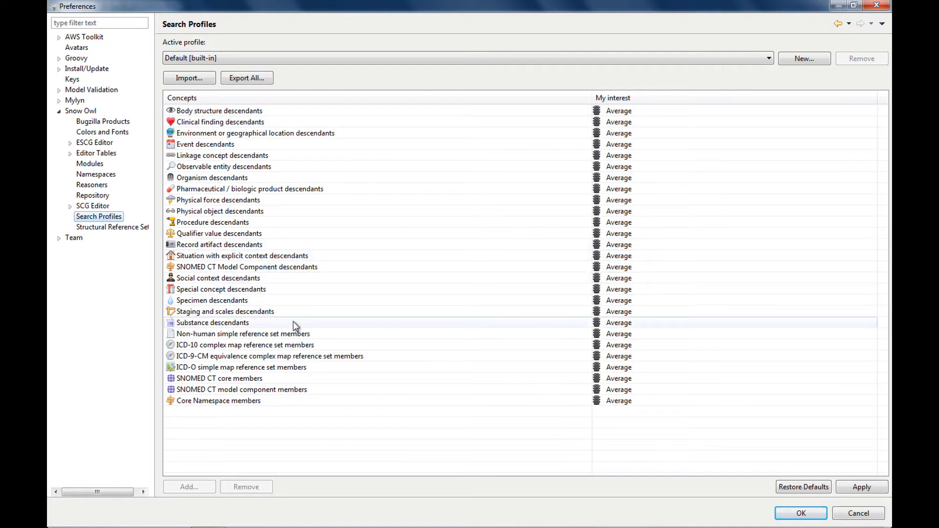
{"action": "mouse_move", "coordinate": [337, 328]}
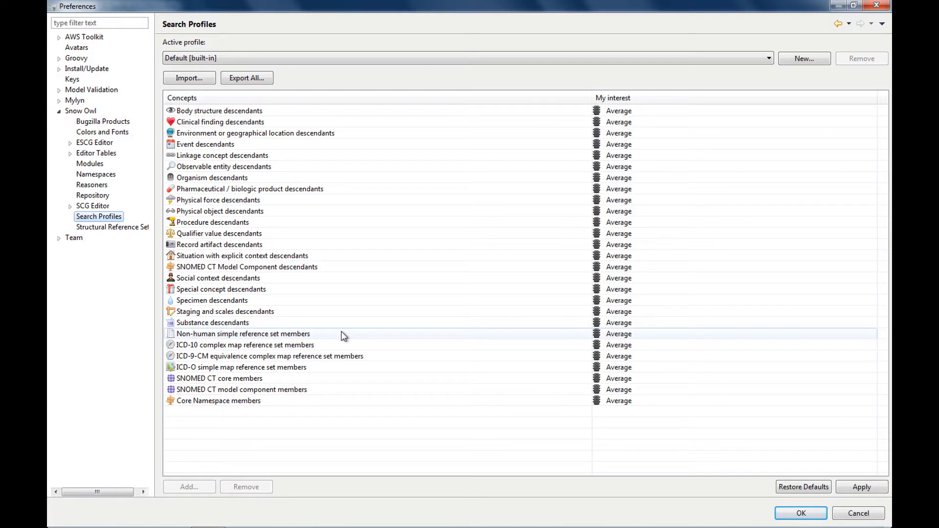
{"action": "mouse_move", "coordinate": [230, 338]}
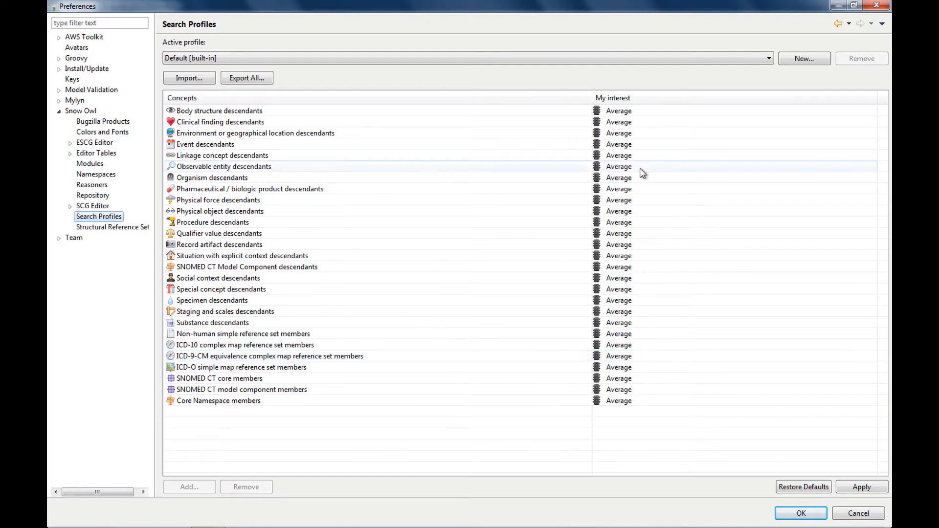
{"action": "left_click", "coordinate": [622, 97]}
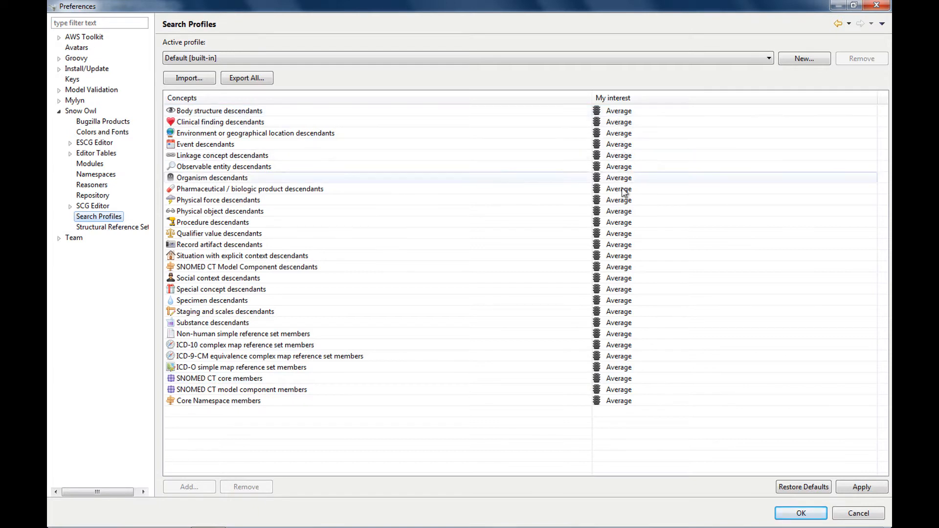
{"action": "left_click", "coordinate": [219, 245]}
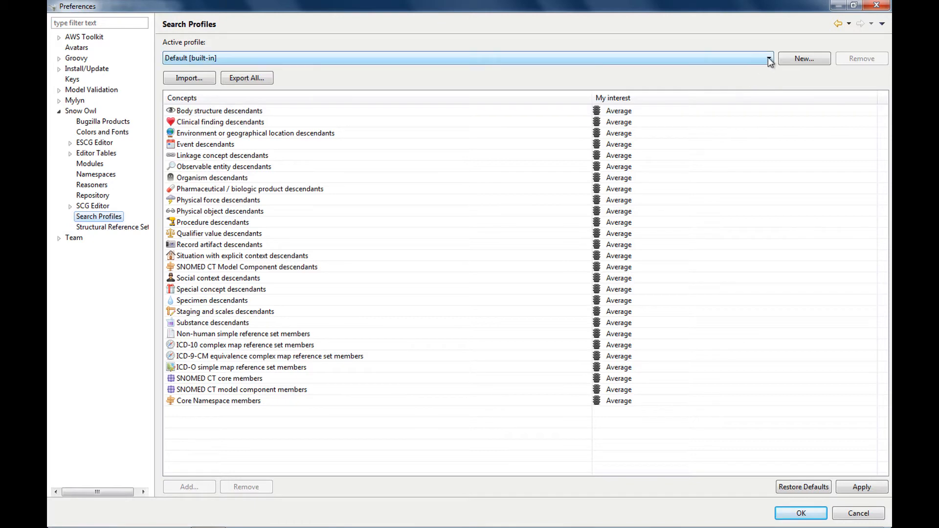
- Switch the active profile to Cardiology [built-in] and review its above/below-average and excluded interests
{"action": "left_click", "coordinate": [769, 58]}
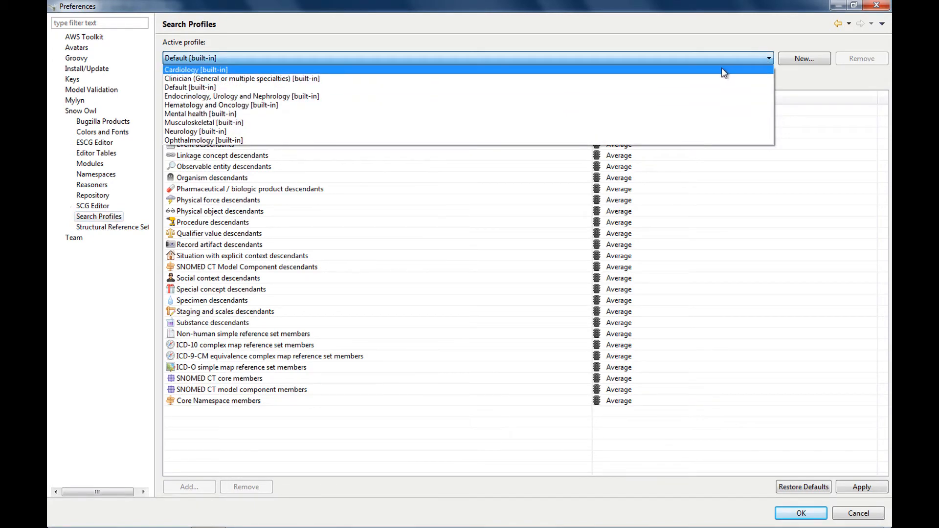
{"action": "left_click", "coordinate": [193, 70]}
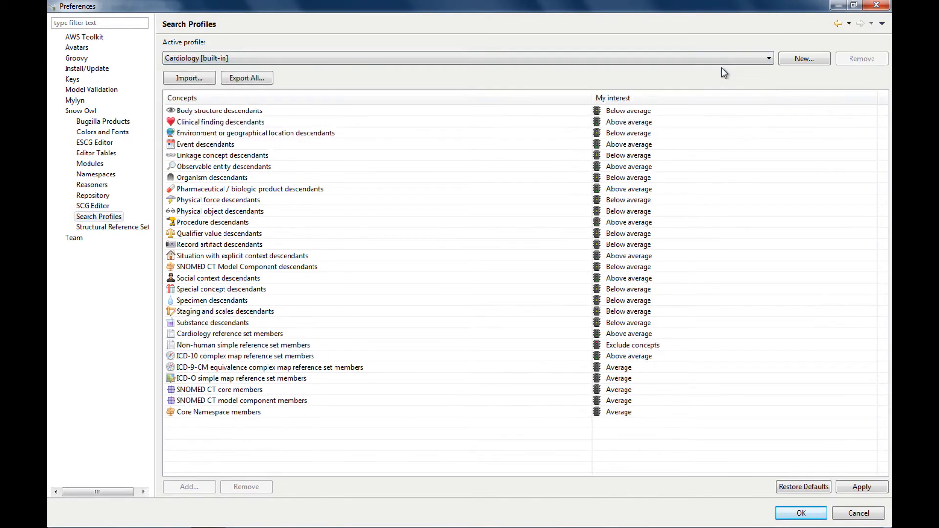
{"action": "left_click", "coordinate": [218, 111]}
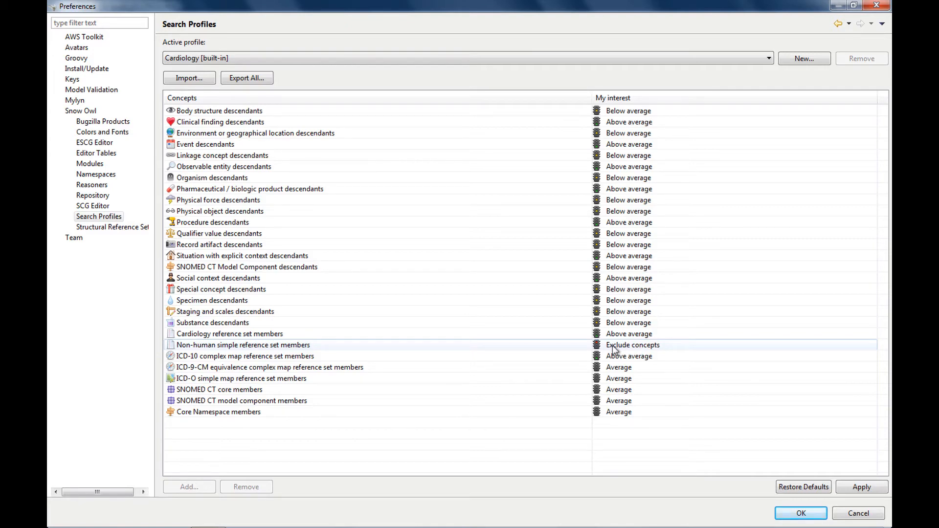
{"action": "mouse_move", "coordinate": [533, 349]}
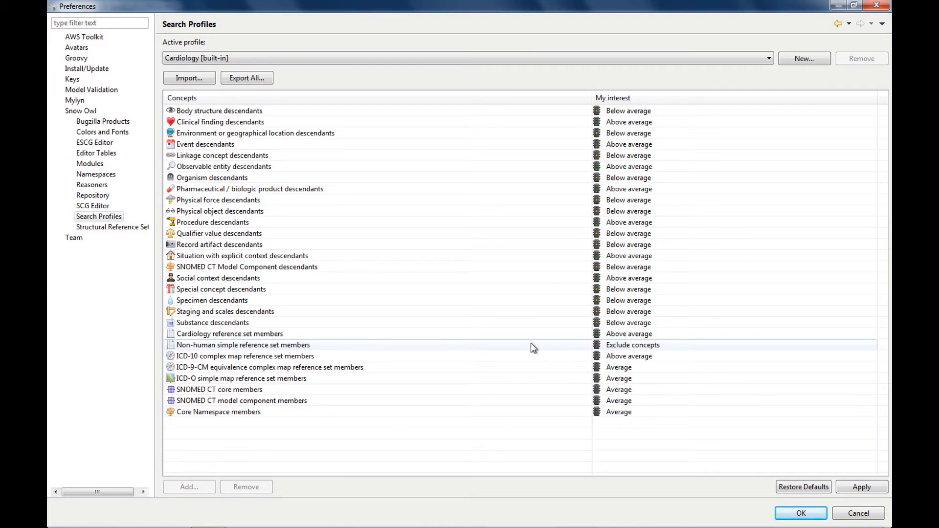
{"action": "mouse_move", "coordinate": [315, 354]}
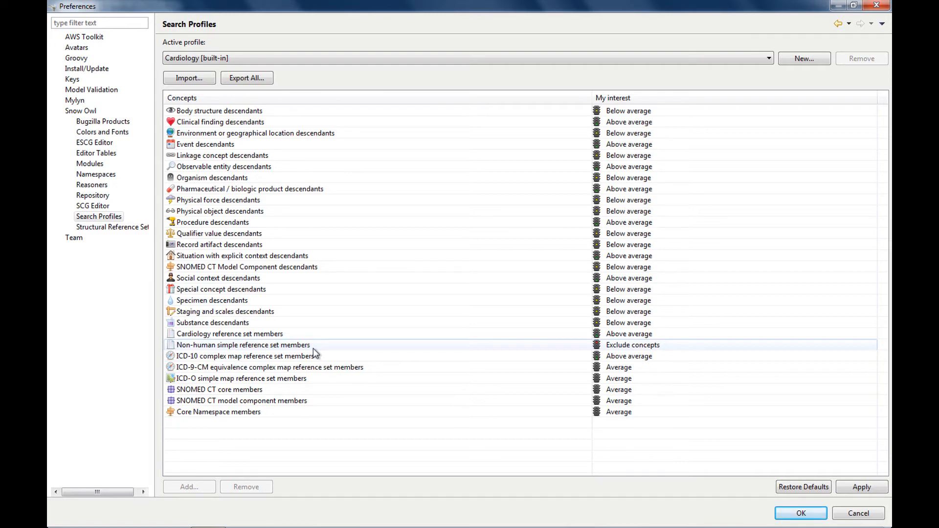
{"action": "left_click", "coordinate": [230, 333]}
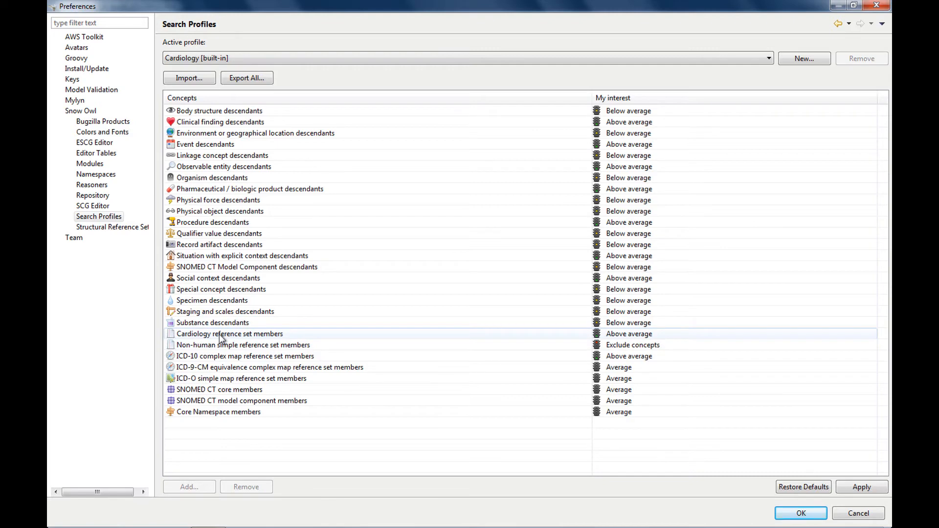
{"action": "mouse_move", "coordinate": [416, 341]}
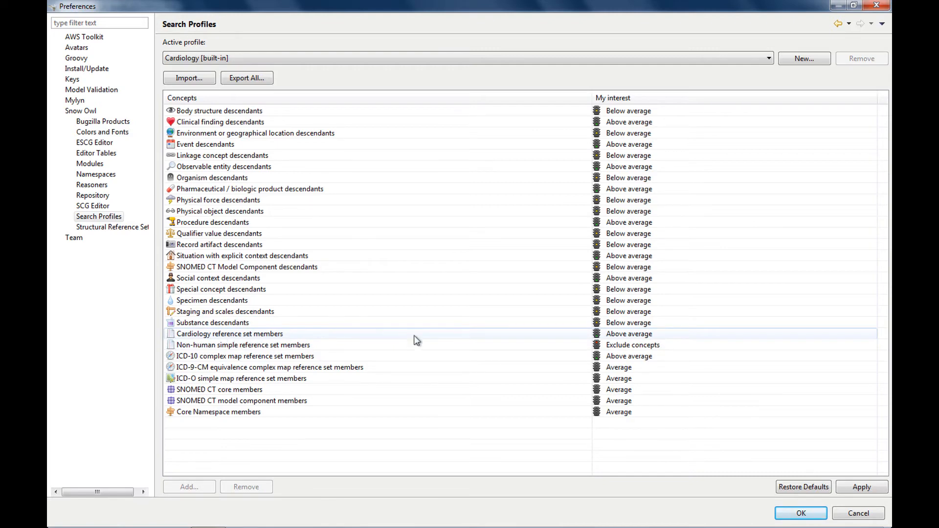
{"action": "mouse_move", "coordinate": [601, 345]}
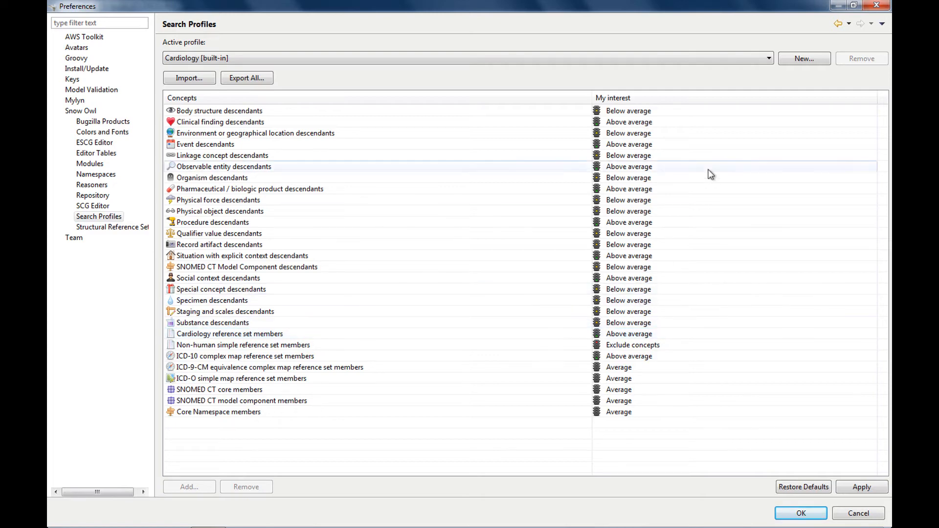
{"action": "left_click", "coordinate": [769, 58]}
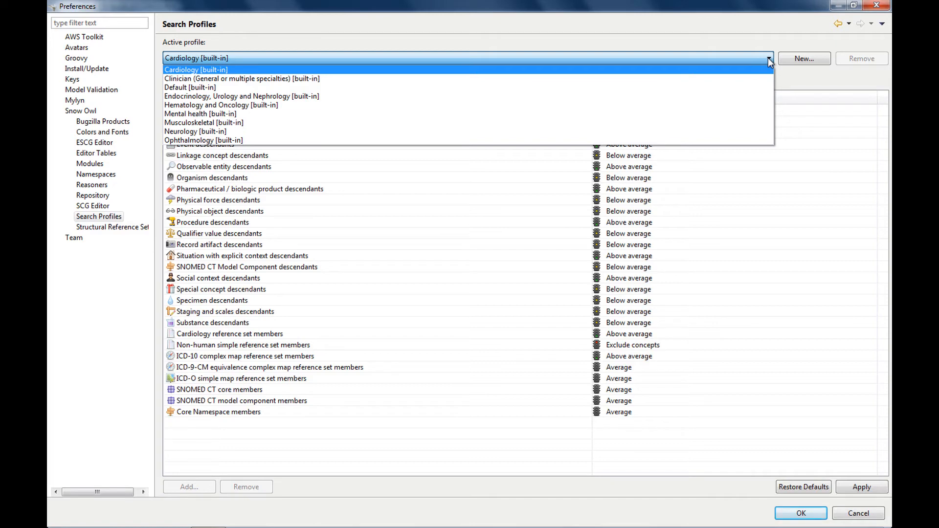
{"action": "mouse_move", "coordinate": [626, 75]}
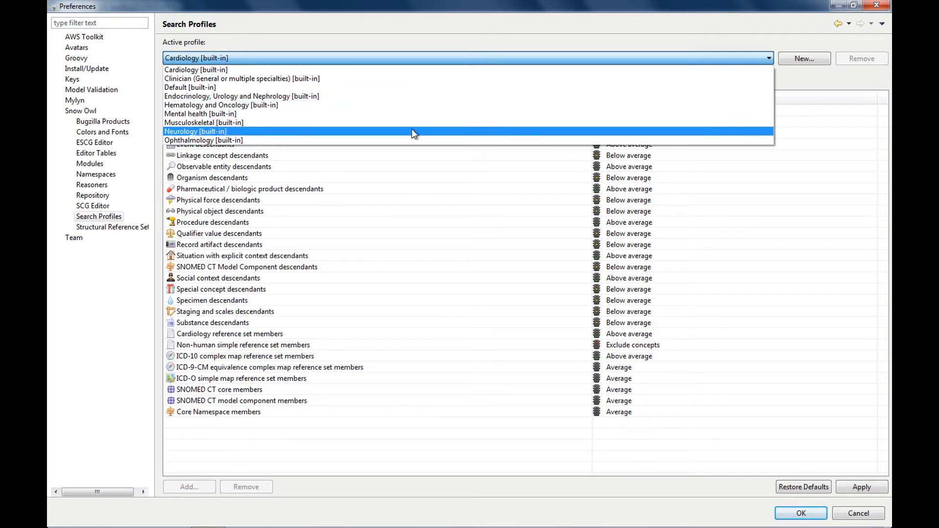
{"action": "mouse_move", "coordinate": [395, 109]}
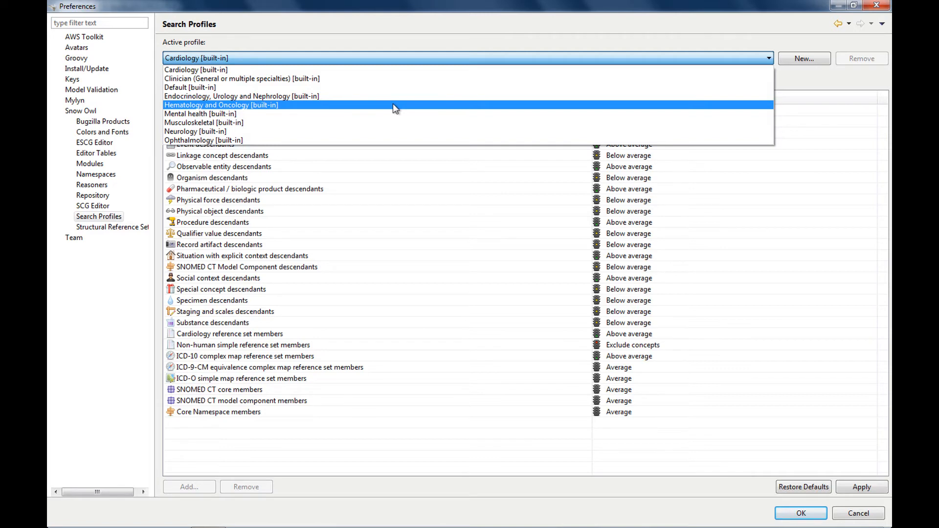
{"action": "mouse_move", "coordinate": [305, 82]}
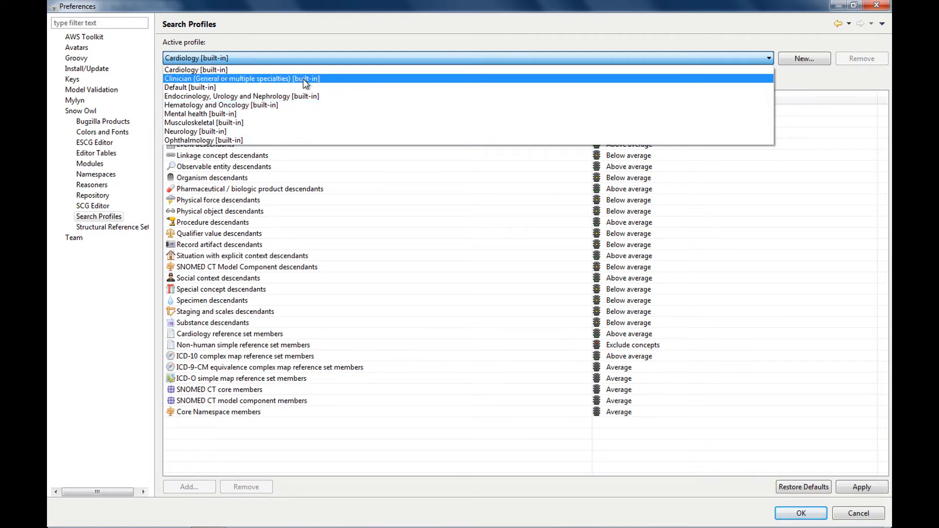
- Choose Clinician (General or multiple specialties) [built-in] from the Active profile dropdown
{"action": "left_click", "coordinate": [241, 78]}
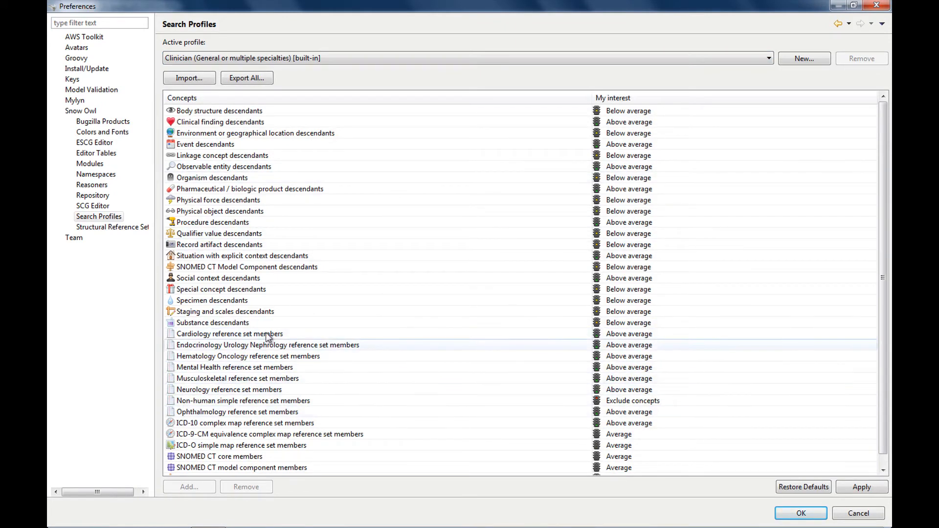
{"action": "mouse_move", "coordinate": [350, 378]}
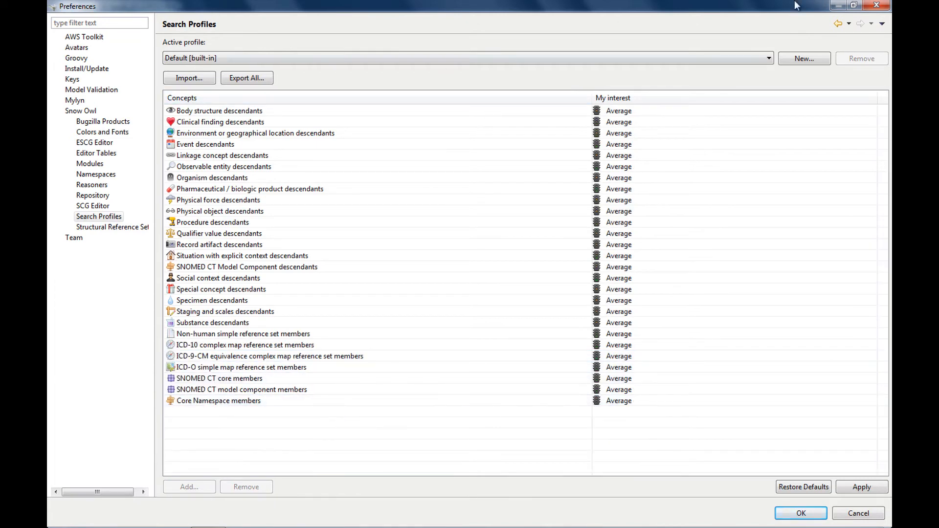
{"action": "left_click", "coordinate": [769, 57]}
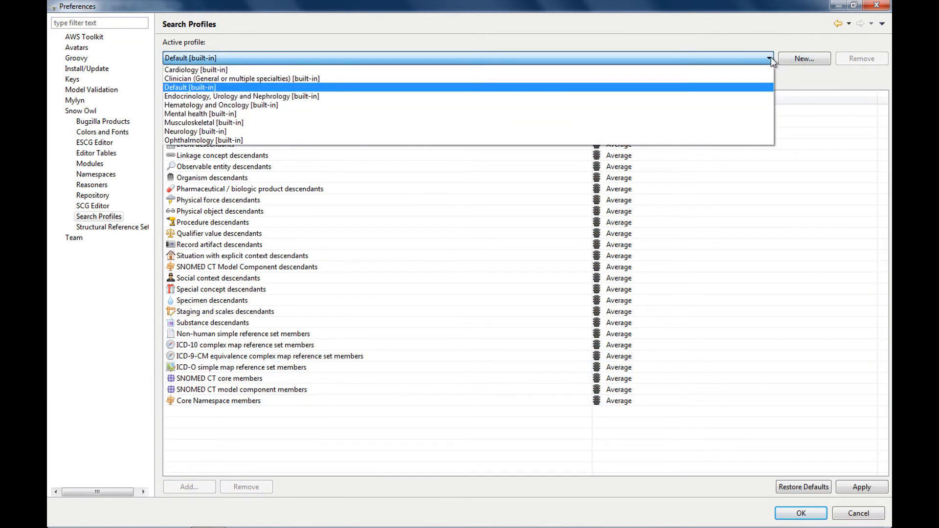
{"action": "left_click", "coordinate": [261, 78]}
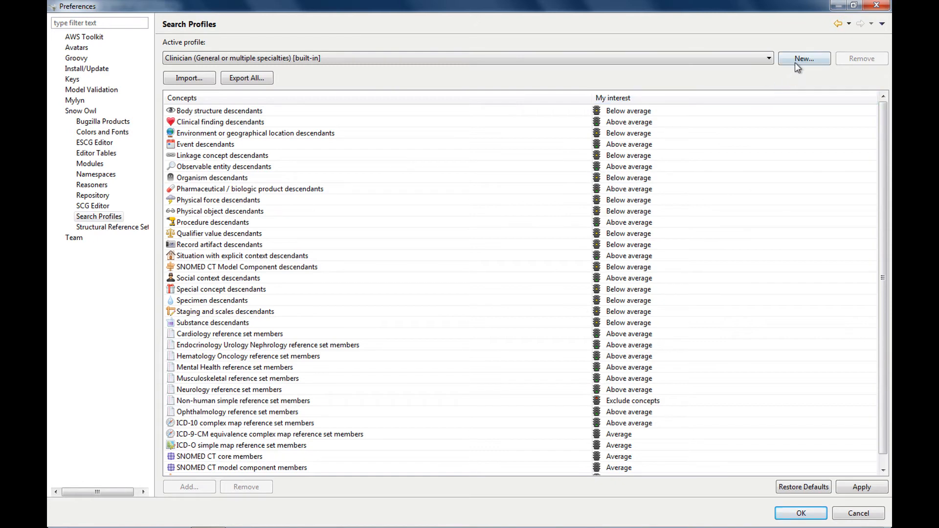
- Create a profile named 'Test' initialised from Default [built-in]
{"action": "left_click", "coordinate": [805, 58]}
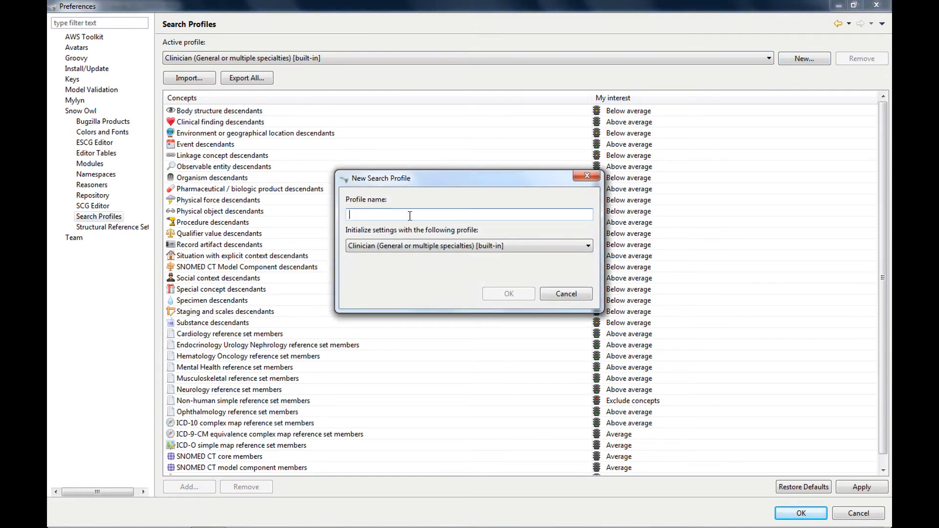
{"action": "type", "text": "Test"}
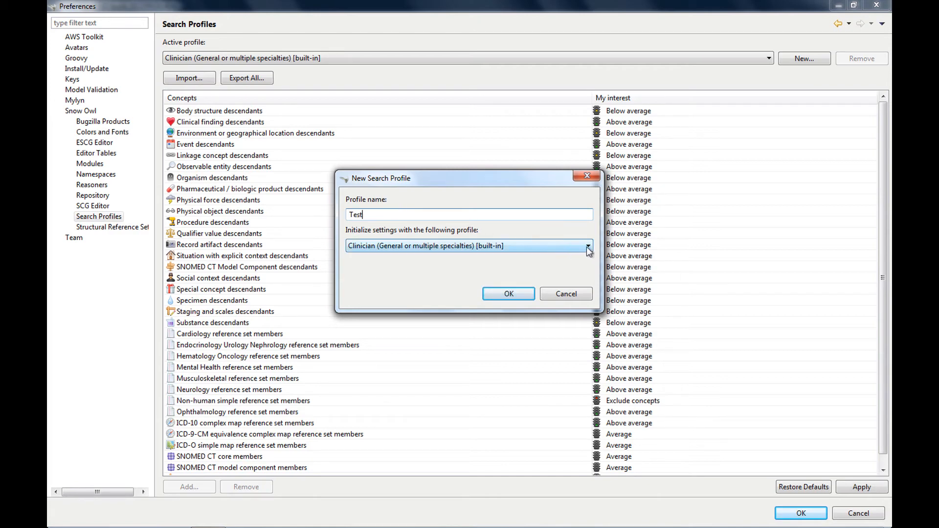
{"action": "left_click", "coordinate": [588, 246]}
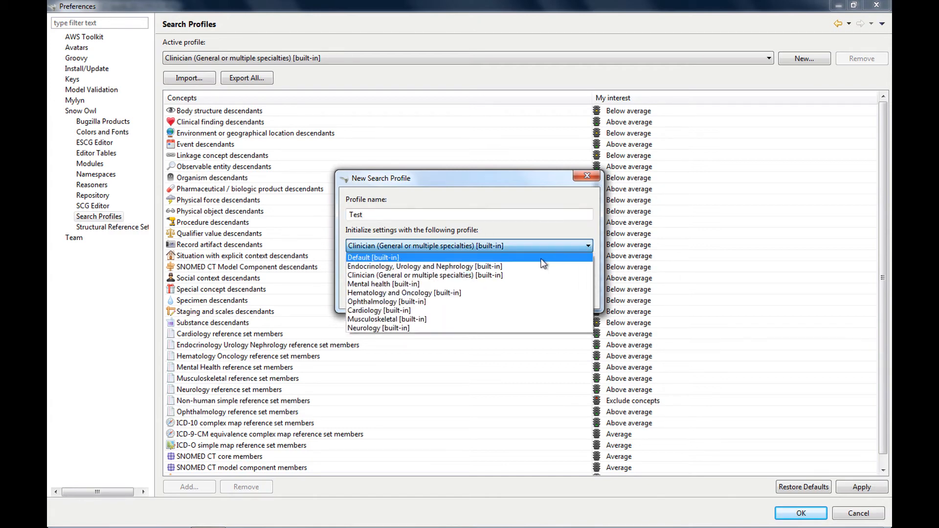
{"action": "left_click", "coordinate": [380, 257]}
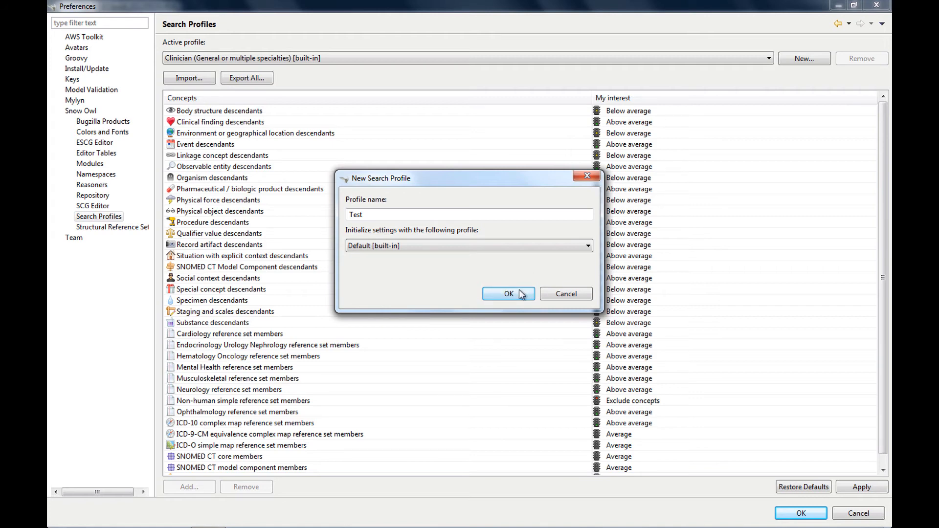
{"action": "left_click", "coordinate": [509, 294]}
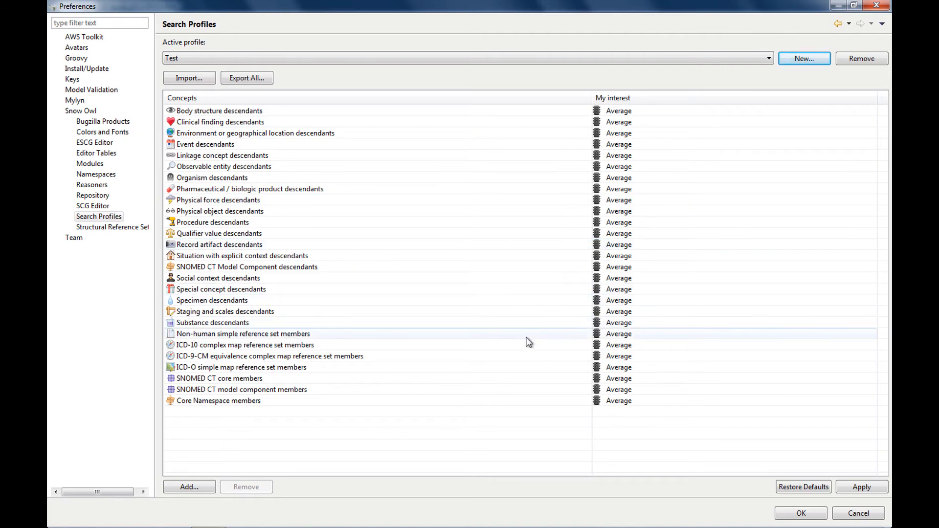
{"action": "mouse_move", "coordinate": [625, 339]}
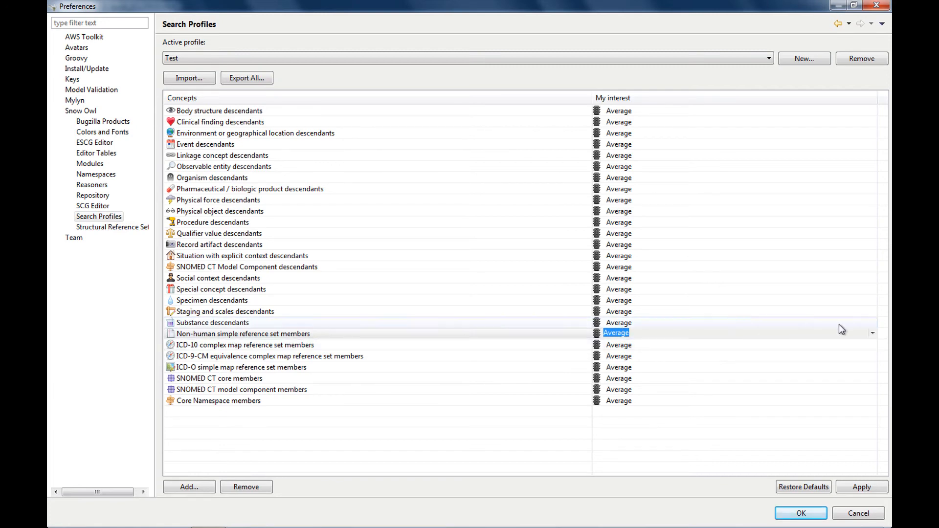
{"action": "mouse_move", "coordinate": [874, 342]}
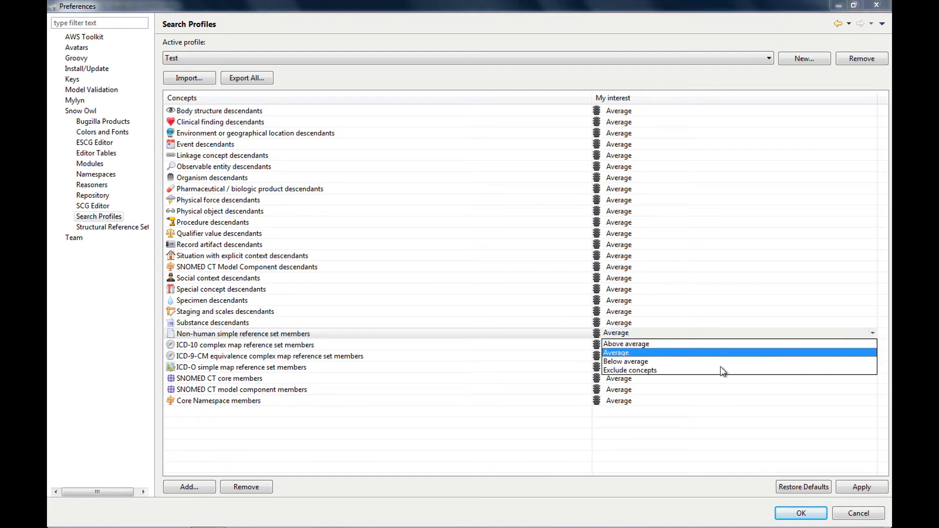
- Set Non-human simple reference set members to Exclude concepts and Clinical finding descendants to Above average
{"action": "left_click", "coordinate": [630, 371]}
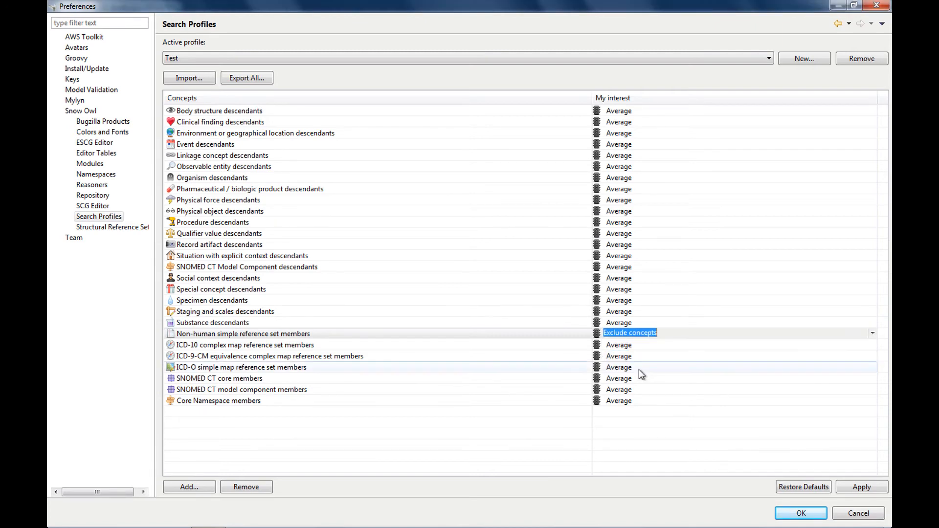
{"action": "left_click", "coordinate": [618, 344]}
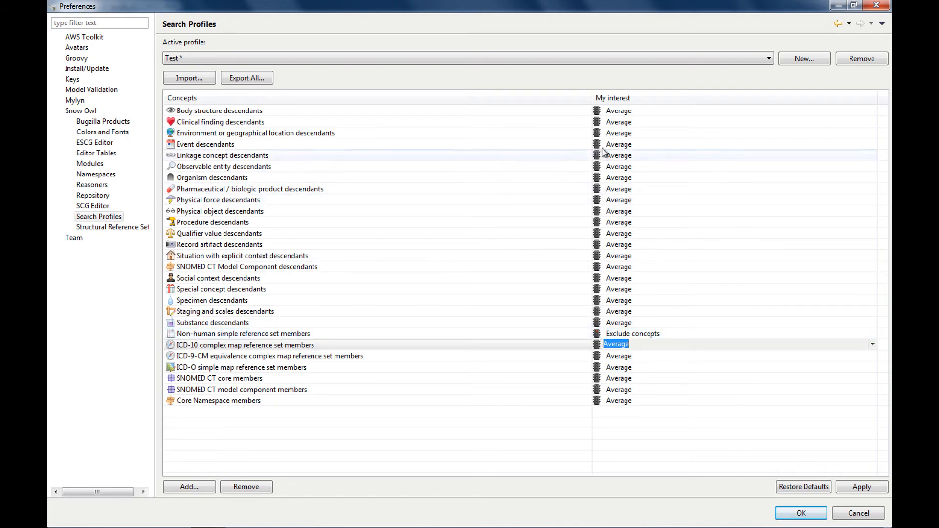
{"action": "mouse_move", "coordinate": [861, 126]}
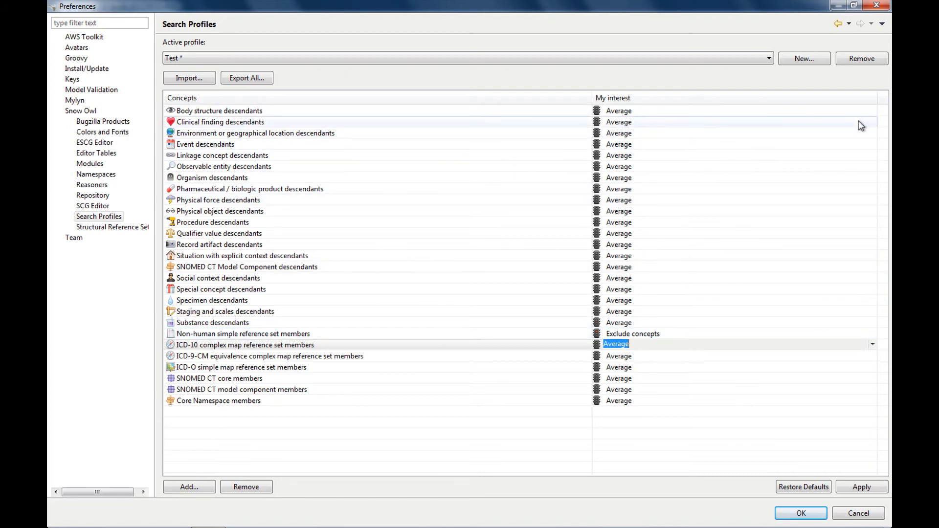
{"action": "left_click", "coordinate": [618, 122]}
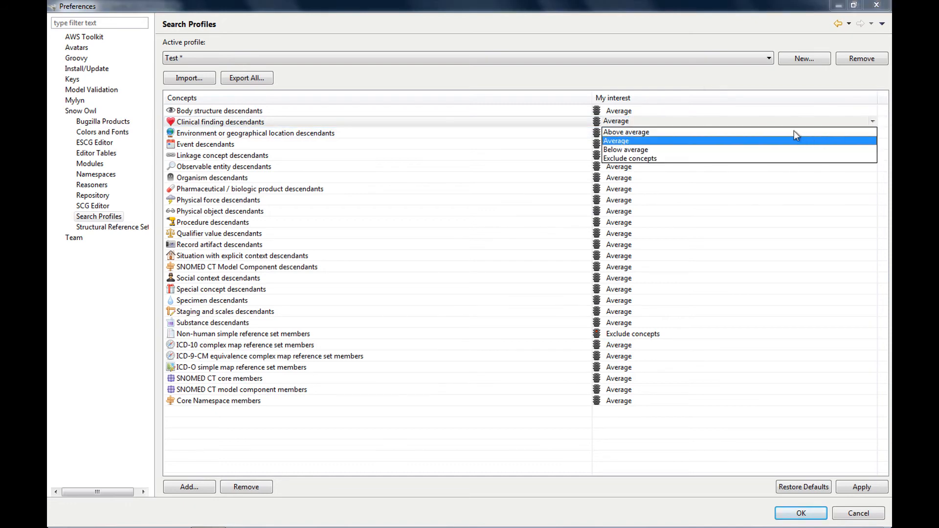
{"action": "left_click", "coordinate": [627, 132]}
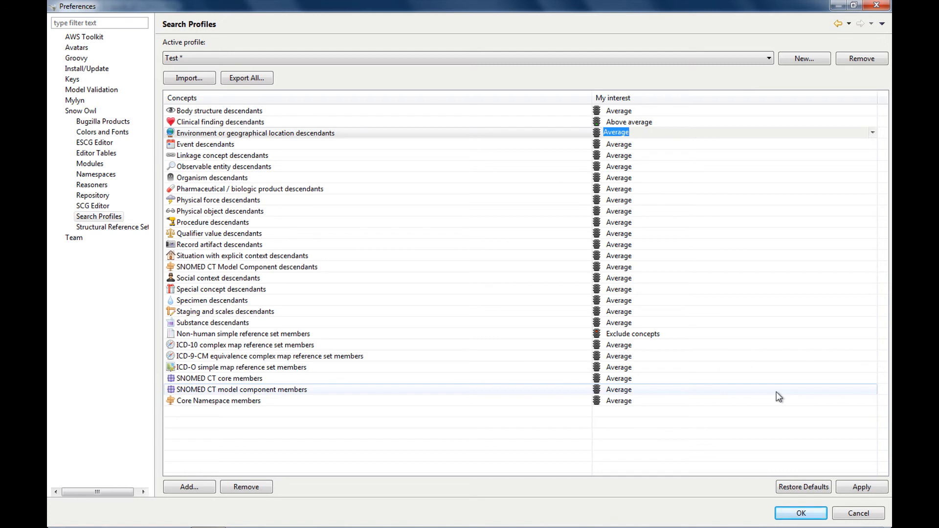
{"action": "mouse_move", "coordinate": [801, 390]}
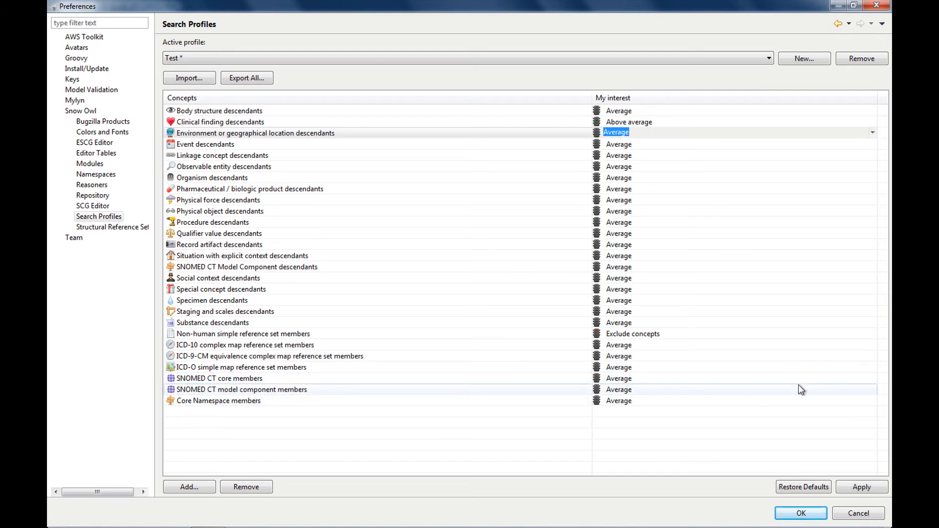
{"action": "mouse_move", "coordinate": [625, 391]}
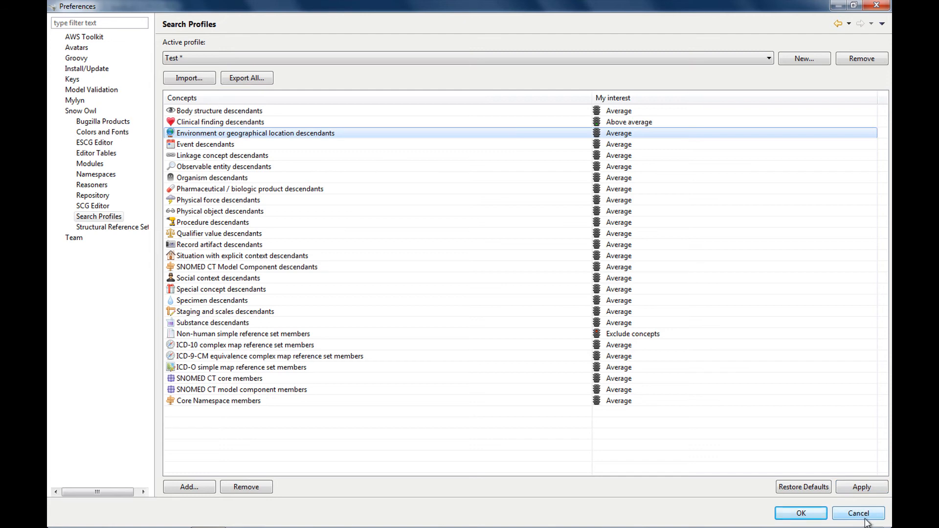
- Close the Preferences dialog and dismiss the quick search popup
{"action": "left_click", "coordinate": [863, 513]}
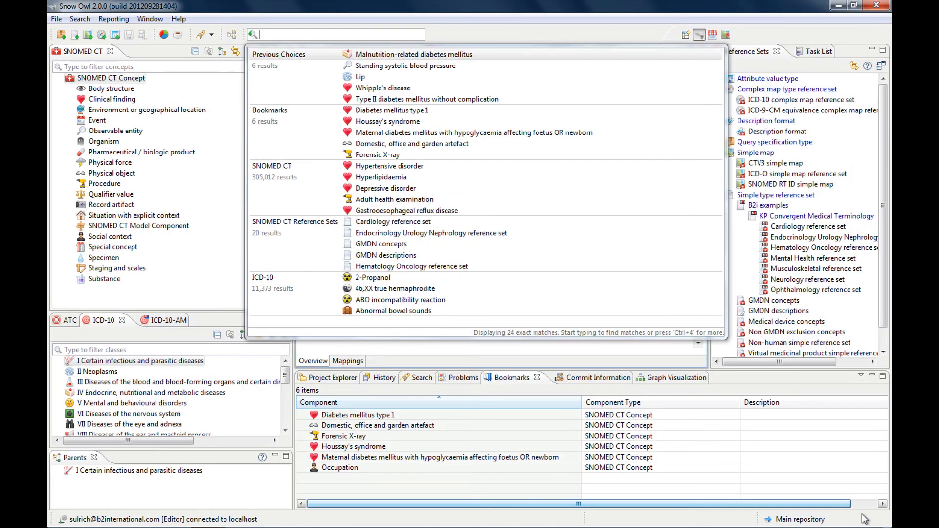
{"action": "left_click", "coordinate": [416, 54]}
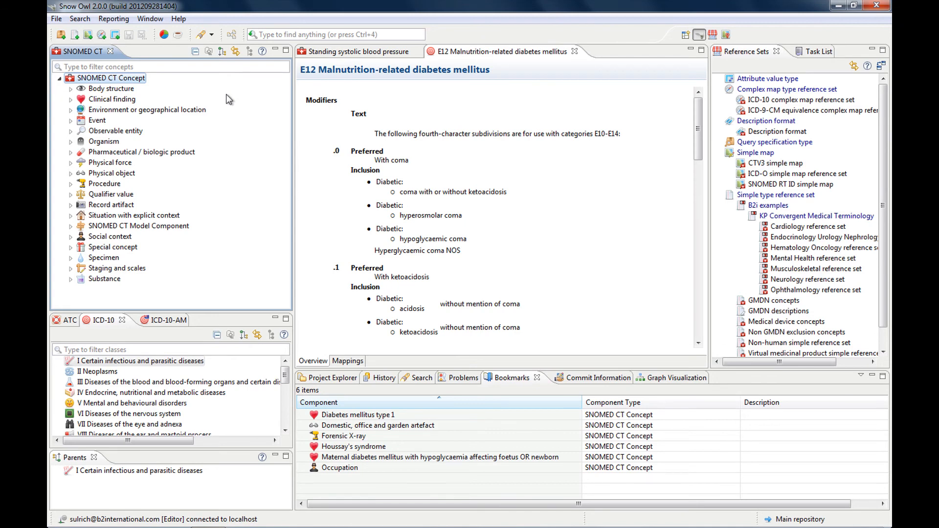
{"action": "mouse_move", "coordinate": [209, 100]}
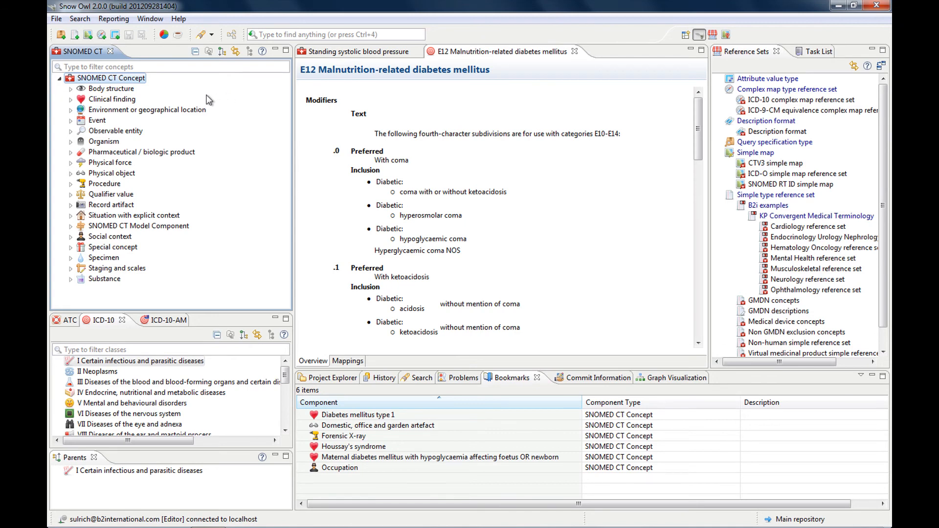
{"action": "mouse_move", "coordinate": [199, 101]}
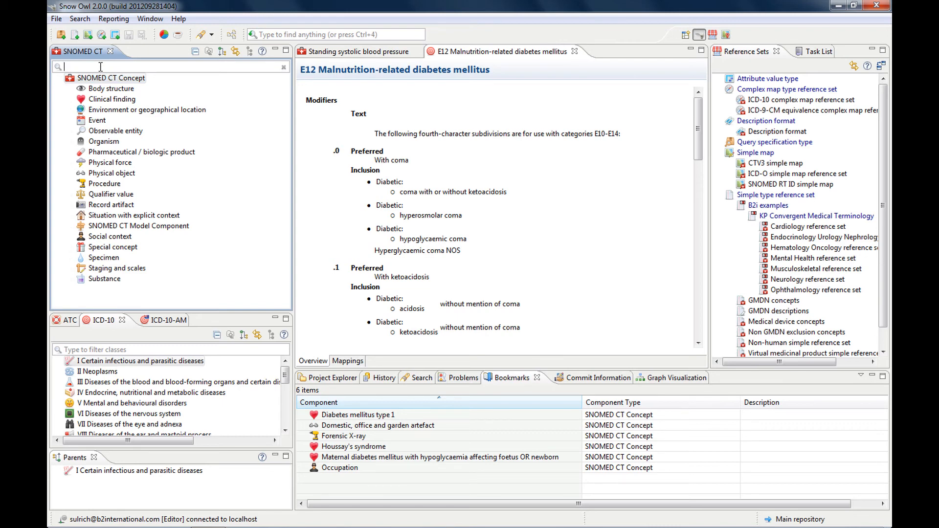
- Filter the SNOMED CT tree by 'lipodystrophy', then try the term in quick search
{"action": "type", "text": "li"}
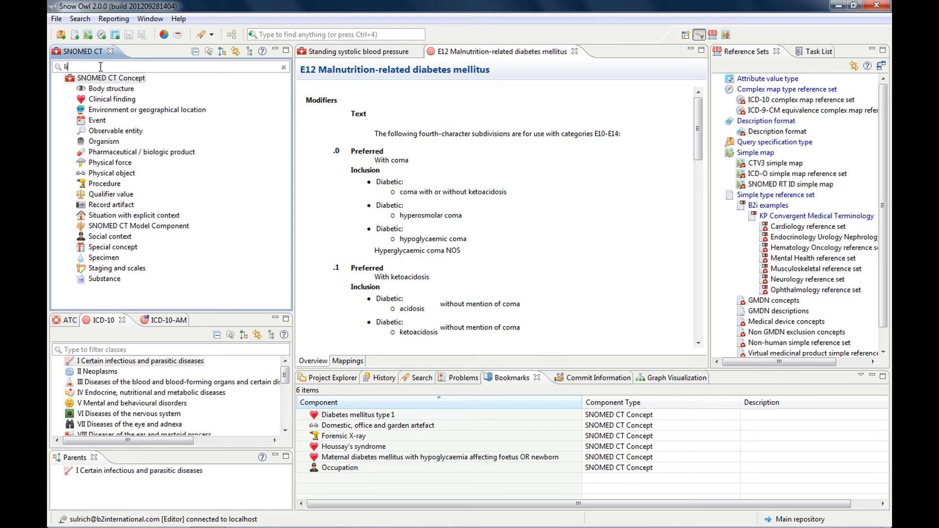
{"action": "type", "text": "ip"}
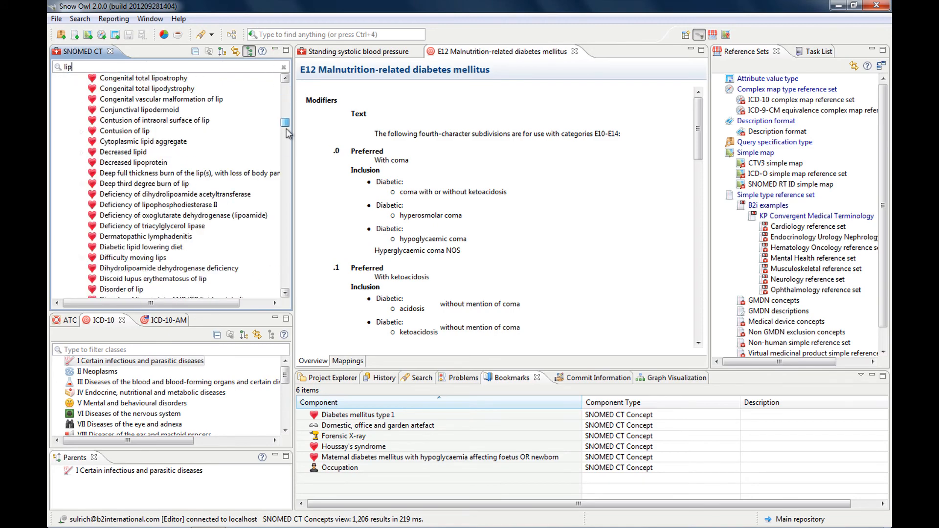
{"action": "scroll", "scroll_direction": "down", "scroll_amount": 3}
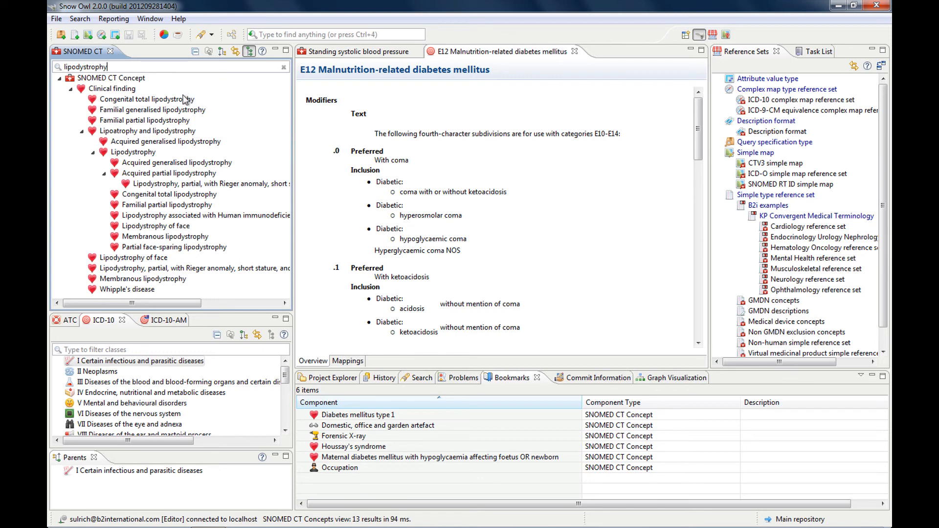
{"action": "mouse_move", "coordinate": [181, 296]}
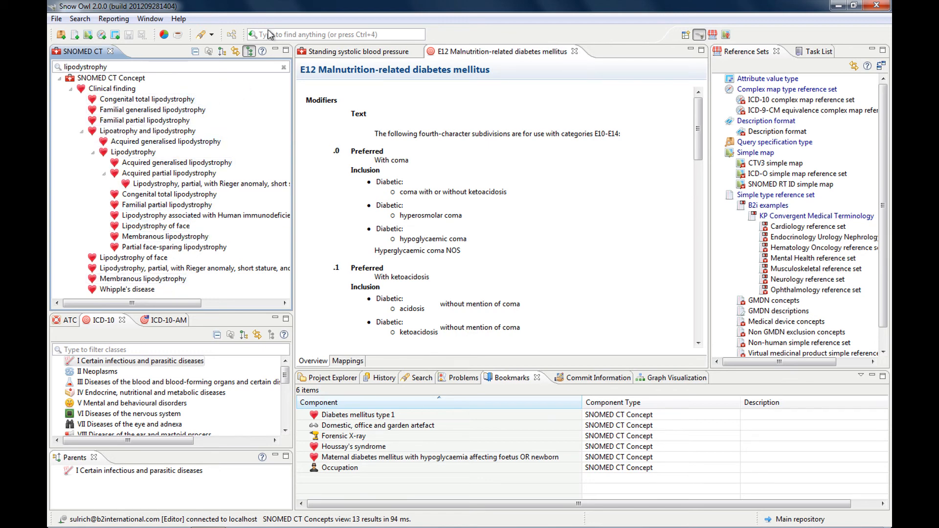
{"action": "type", "text": "lipodystrophy"}
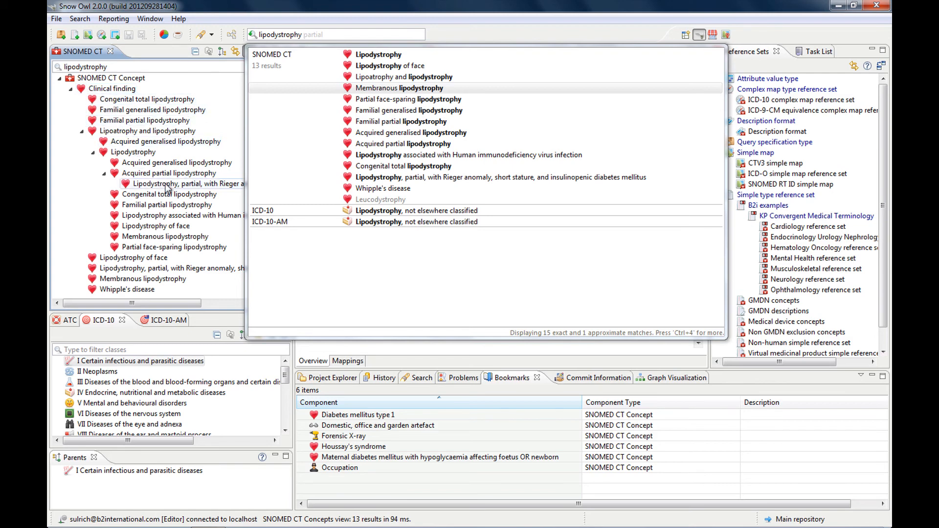
{"action": "mouse_move", "coordinate": [100, 132]}
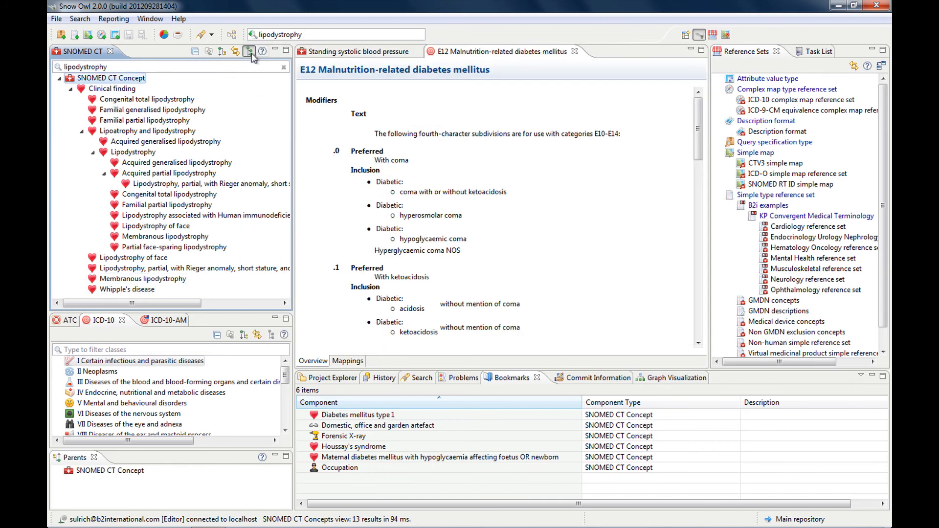
- Use the SNOMED CT view toolbar button, then select Whipple's disease to show its parents
{"action": "left_click", "coordinate": [247, 51]}
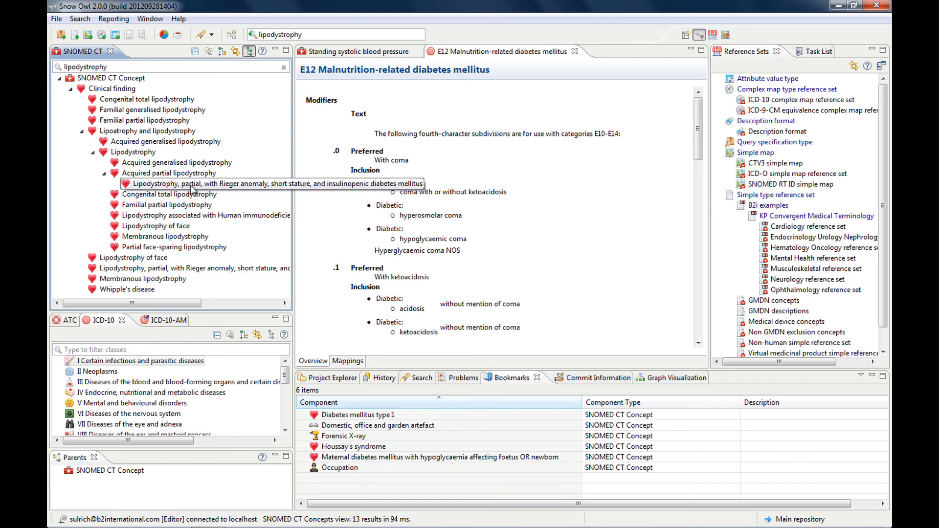
{"action": "left_click", "coordinate": [169, 194]}
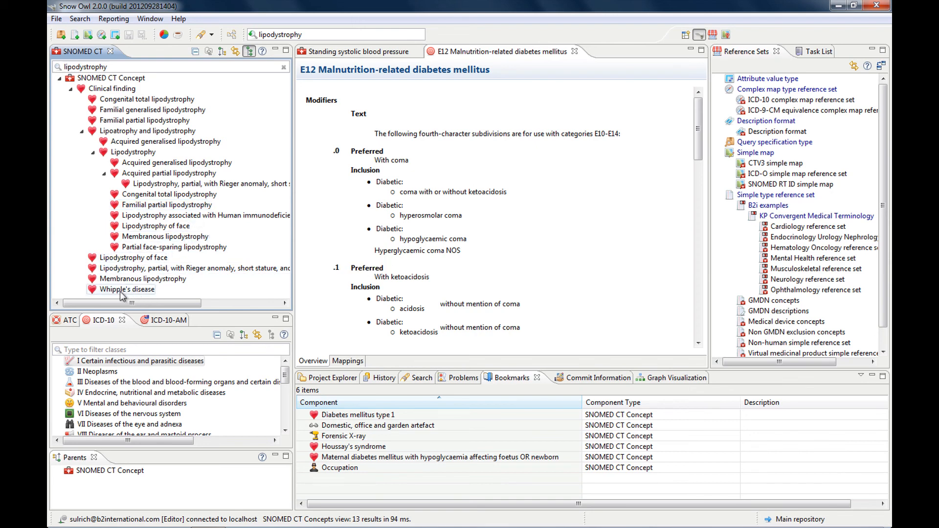
{"action": "mouse_move", "coordinate": [133, 298]}
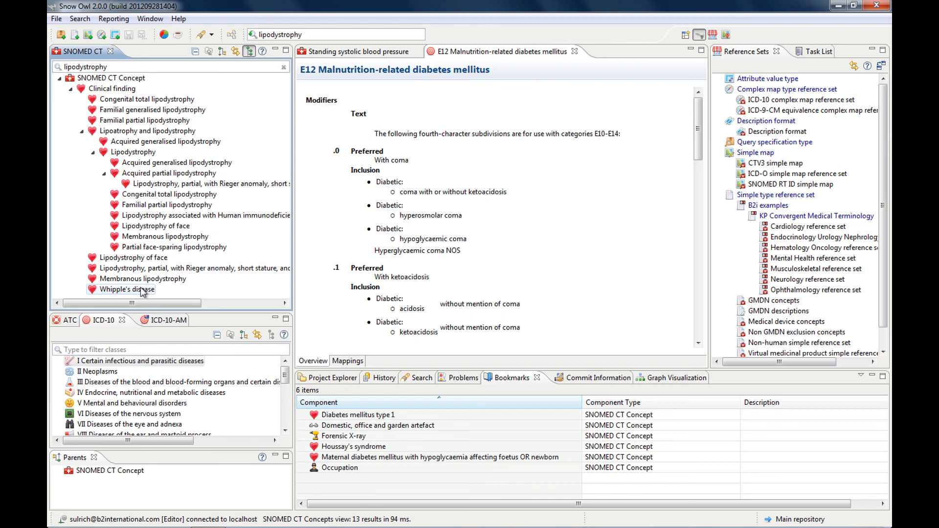
{"action": "left_click", "coordinate": [120, 290]}
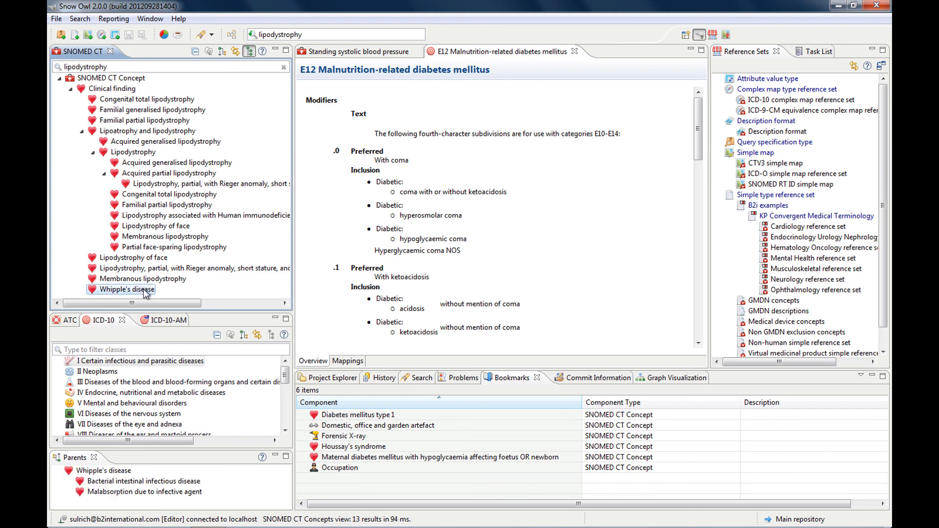
- Open Whipple's disease in the concept editor and launch the Search dialog
{"action": "double_click", "coordinate": [126, 290]}
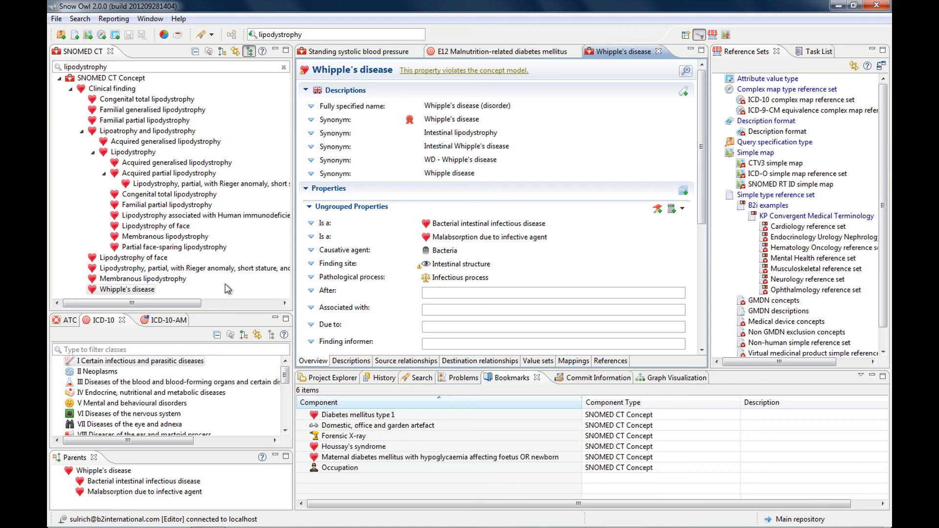
{"action": "mouse_move", "coordinate": [84, 5]}
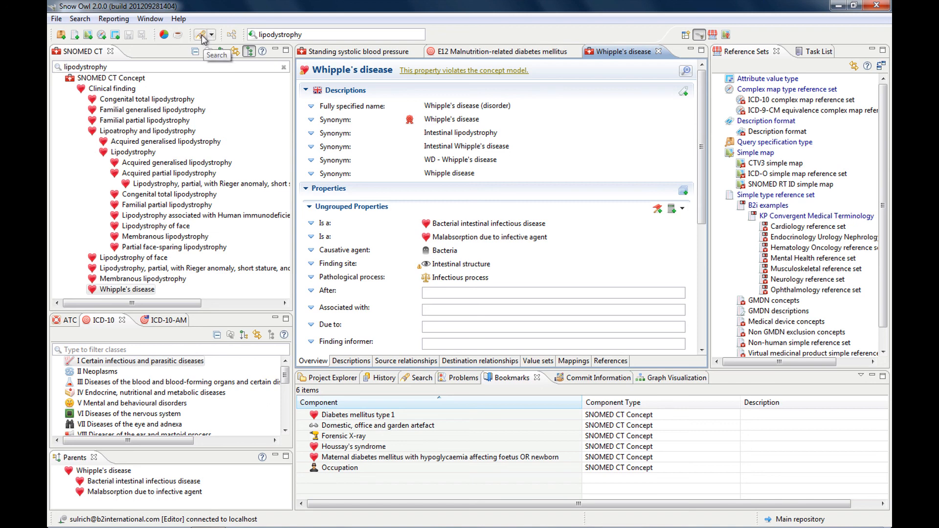
{"action": "left_click", "coordinate": [200, 34]}
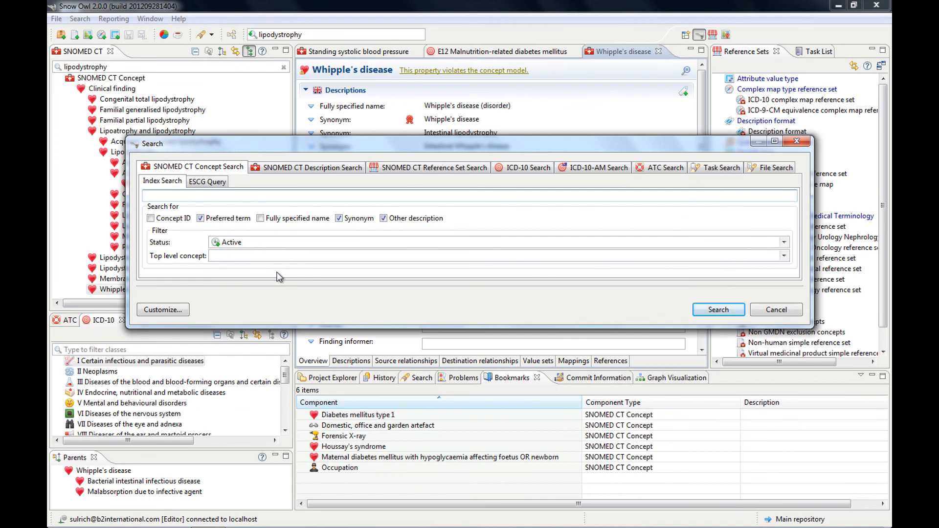